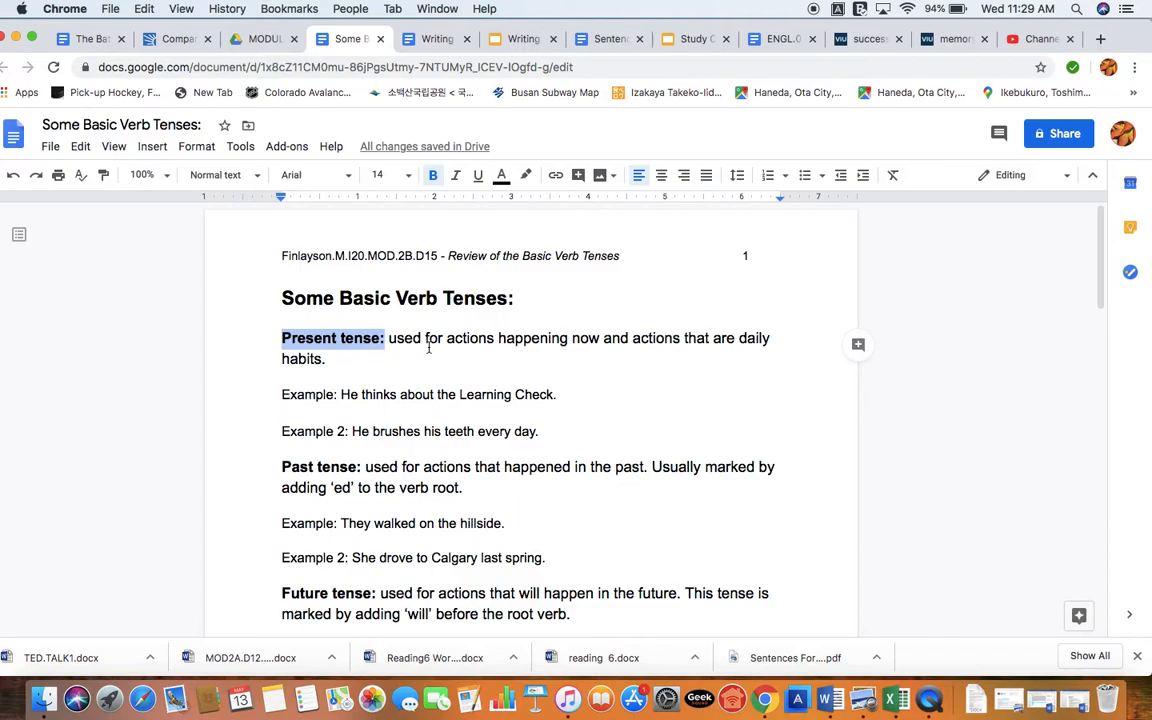
- After the first present-tense example, add the note '{He/ She/ It always add "s" to the root verb}.'
double_click(469, 338)
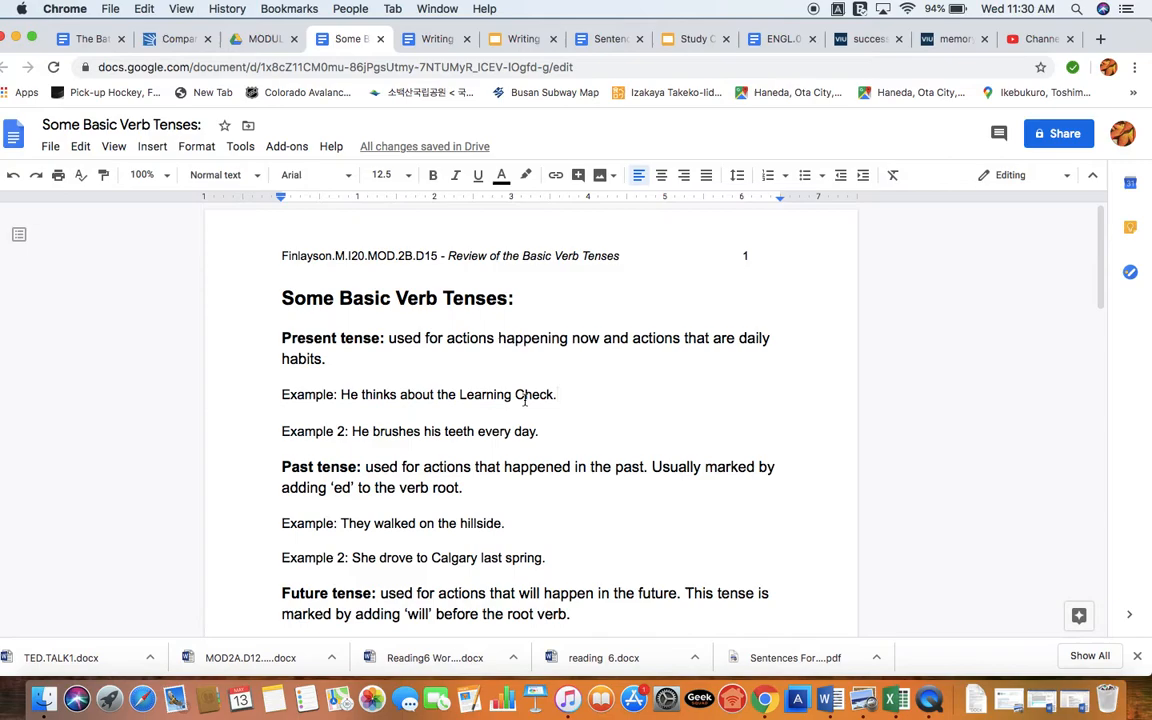
click(537, 431)
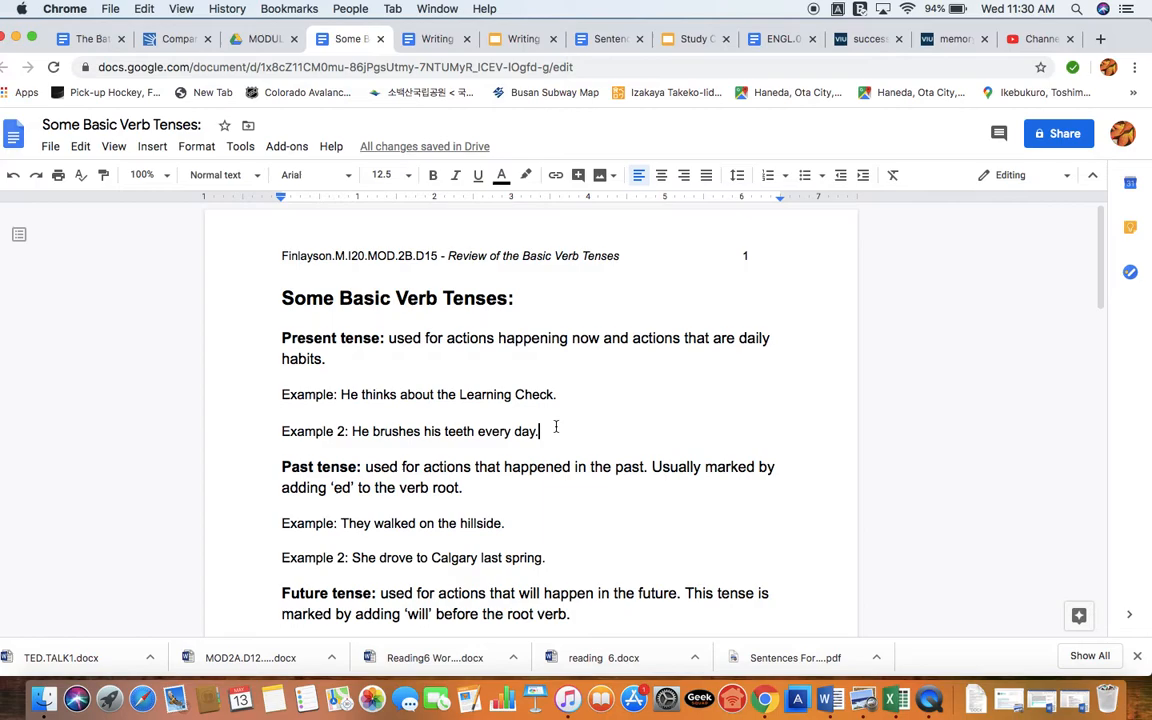
double_click(365, 394)
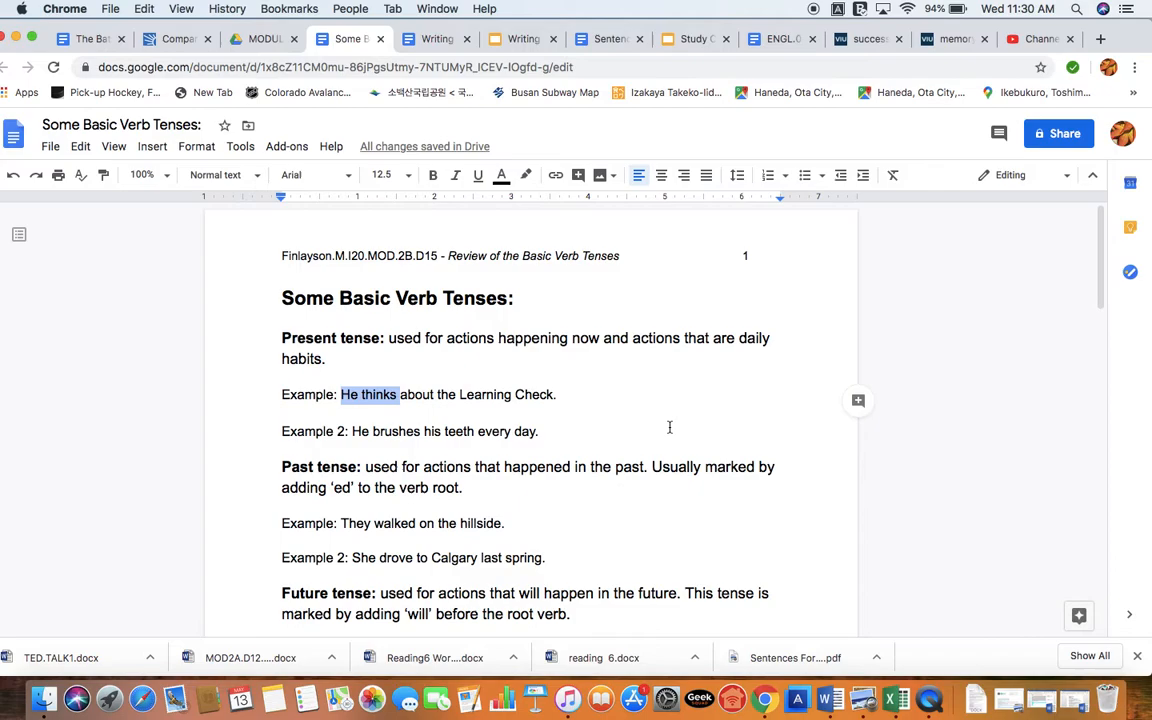
text({He/ sh)
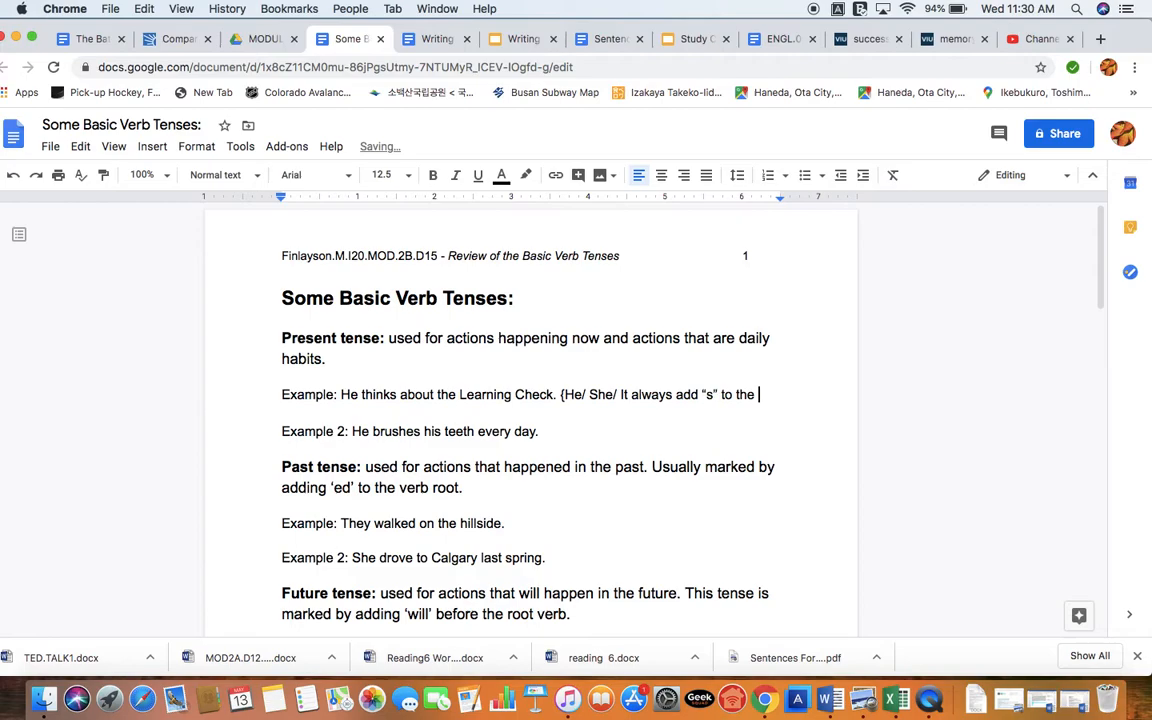
text(root verb}.)
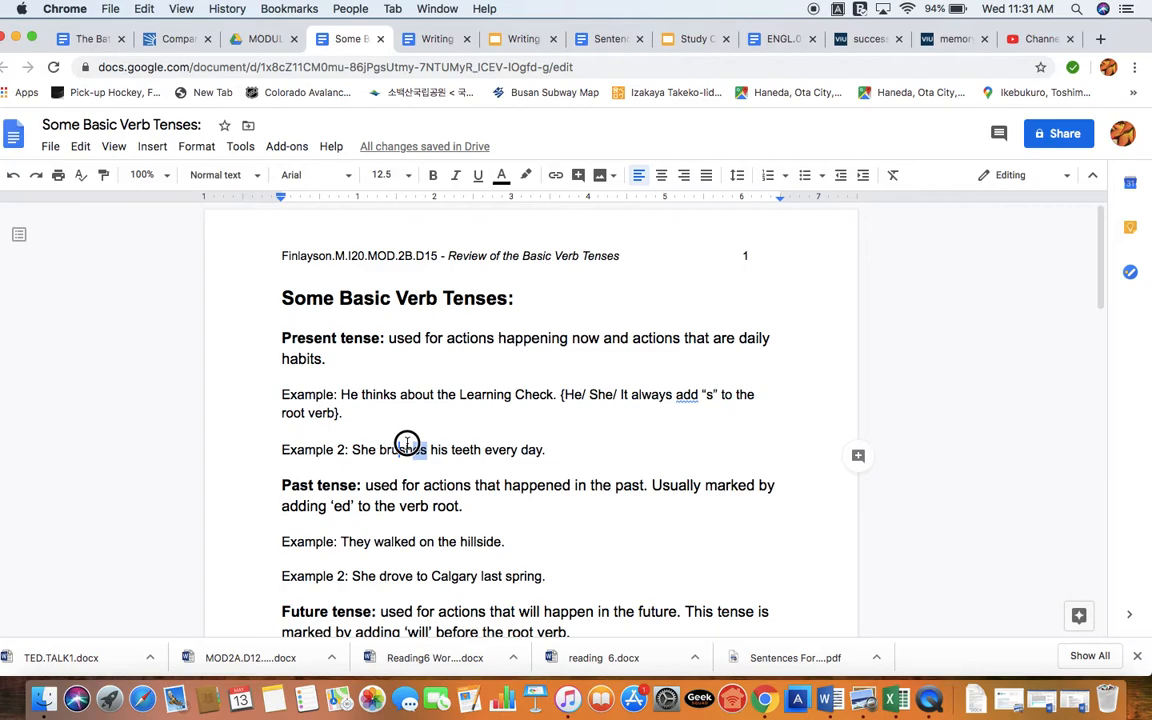
- After Example 2, type the root-verb note with examples to walk, to think, to be, to run
text({)
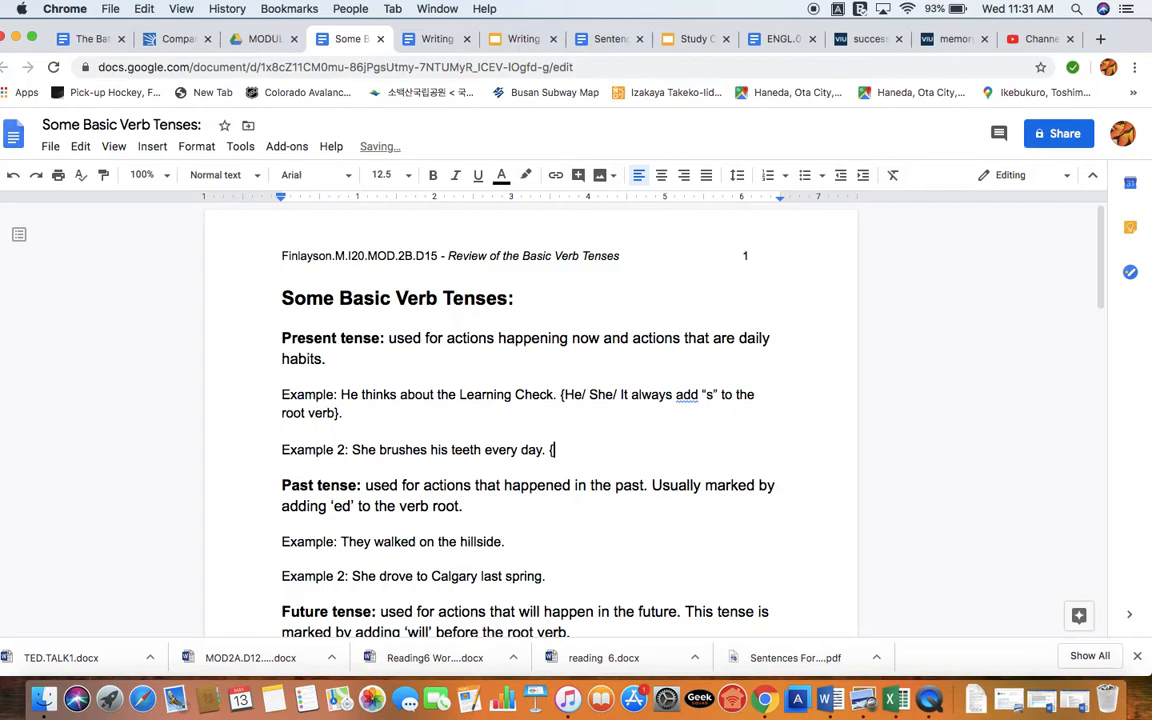
text(A verb's root it)
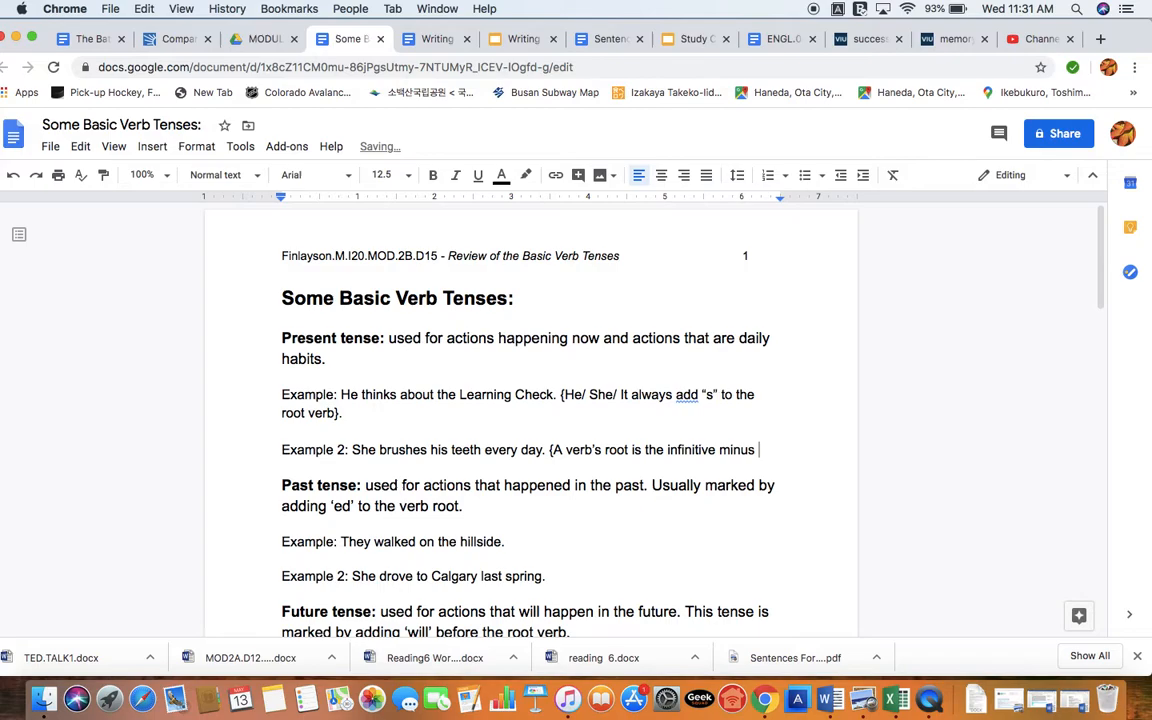
text(the 'to' part)
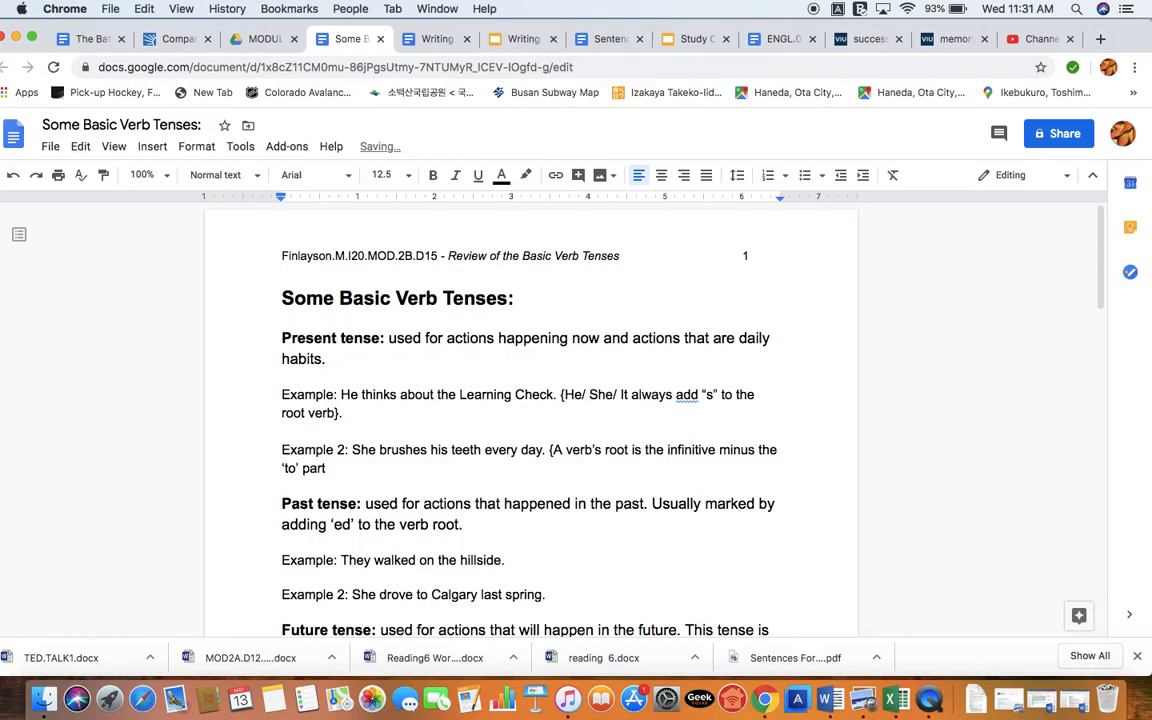
text(to walk/ to)
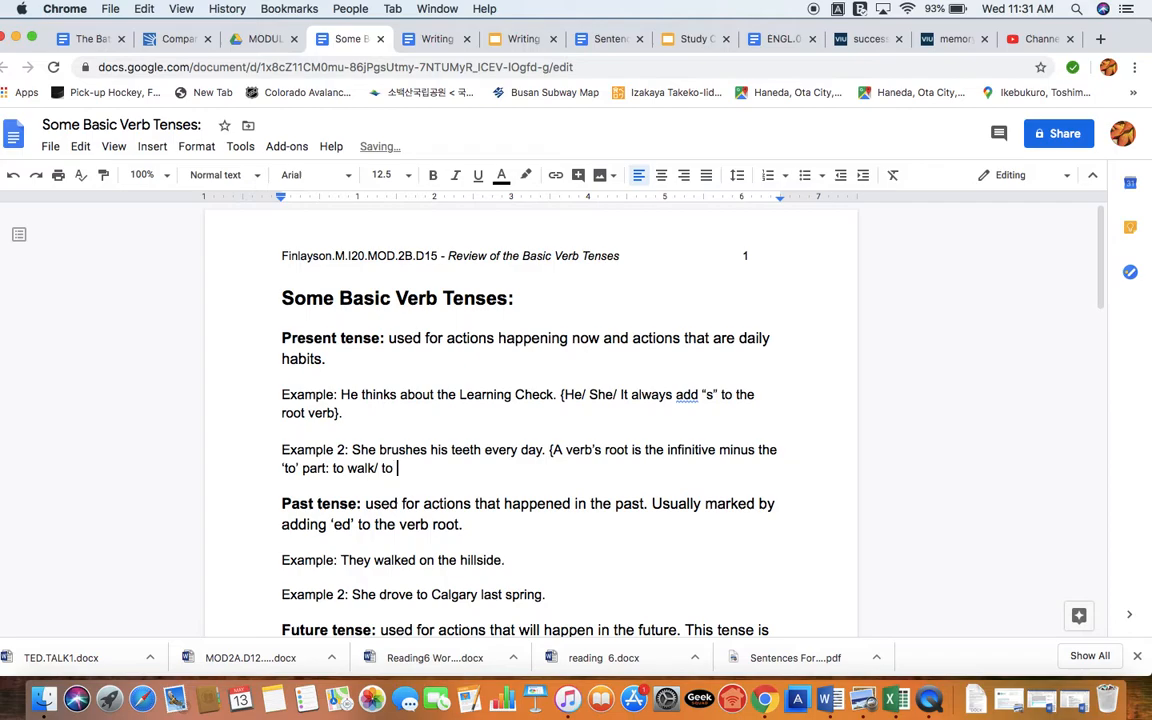
text(think/ to be/ to run})
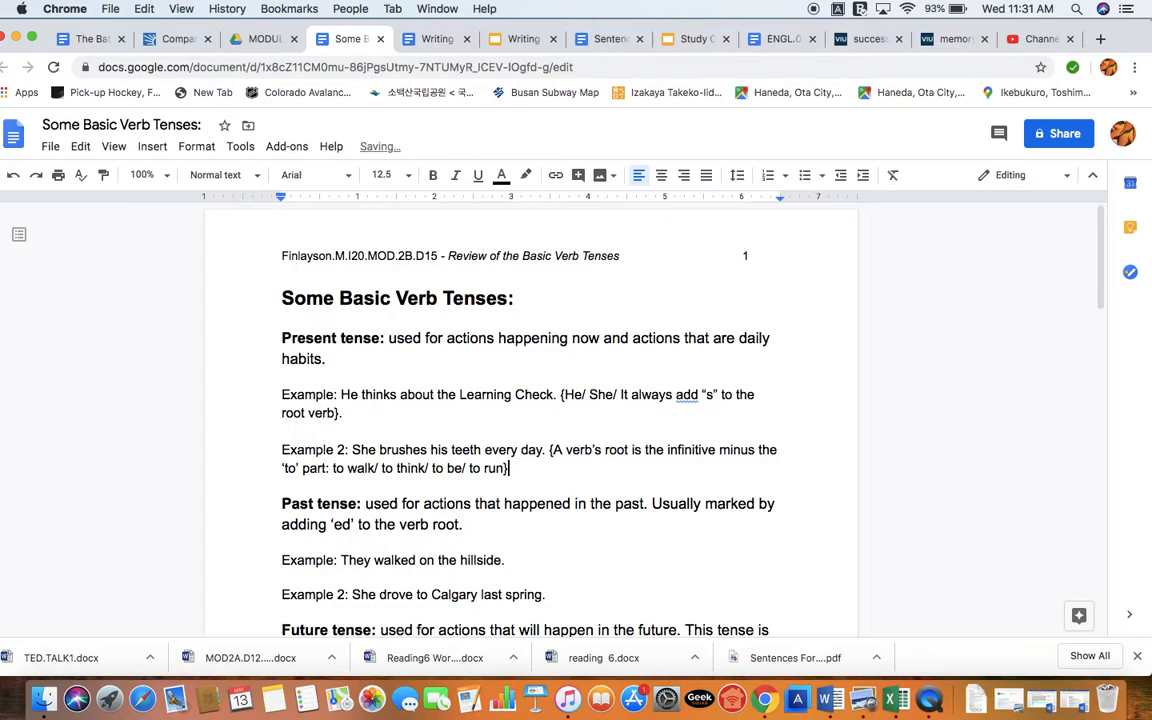
double_click(354, 468)
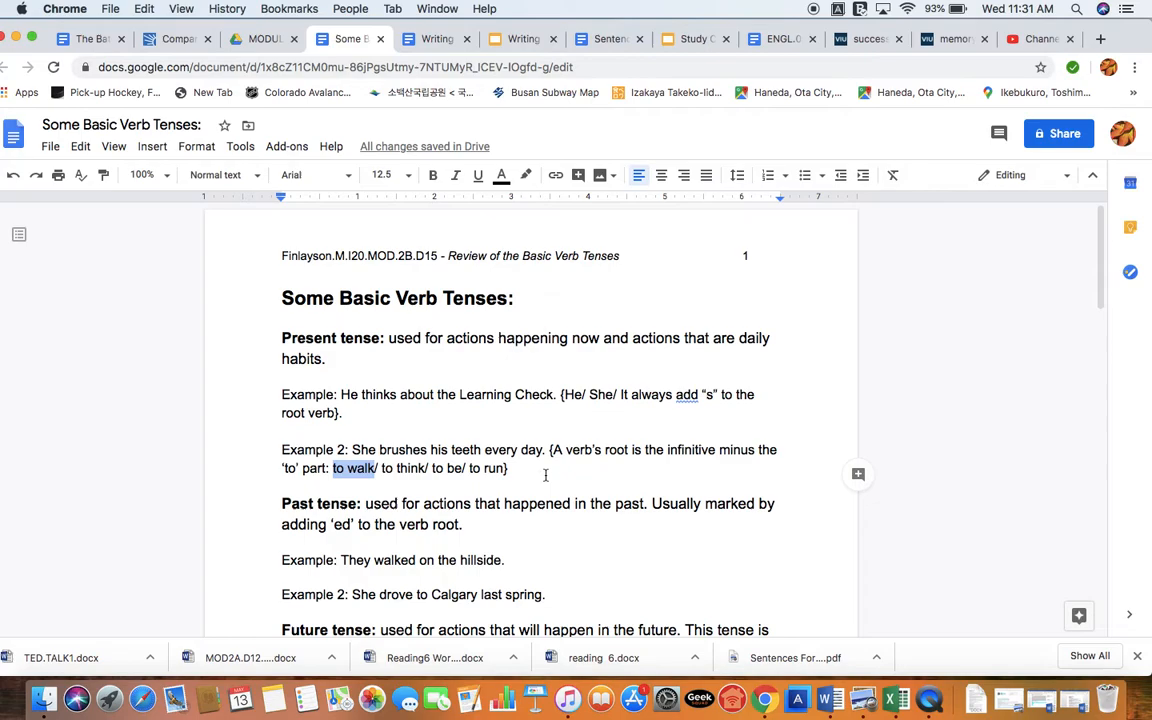
click(511, 468)
text(.)
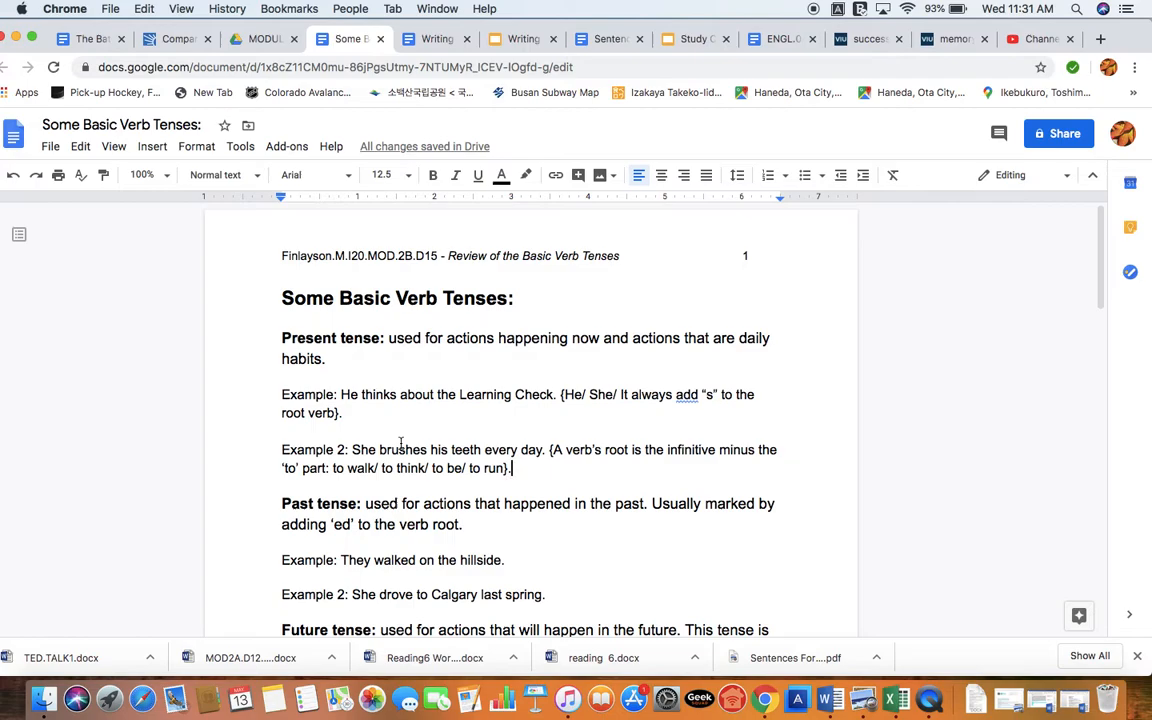
- Break the '{A verb's root…' note onto a new line below Example 2's sentence
double_click(338, 468)
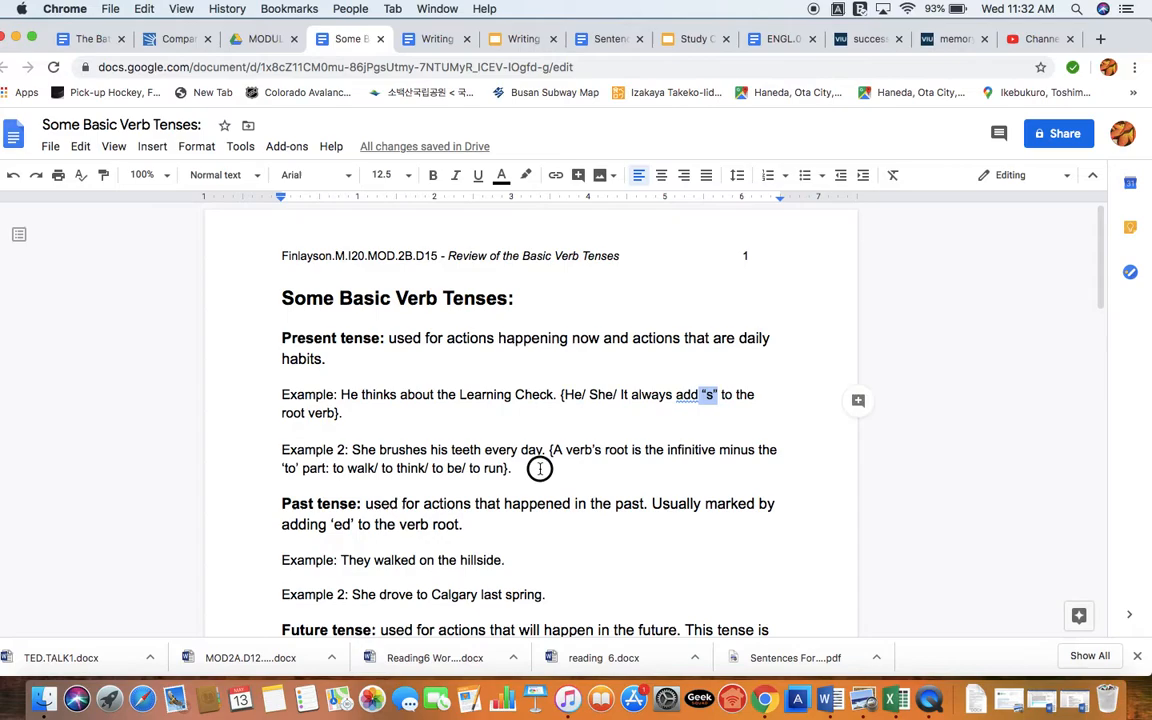
click(513, 468)
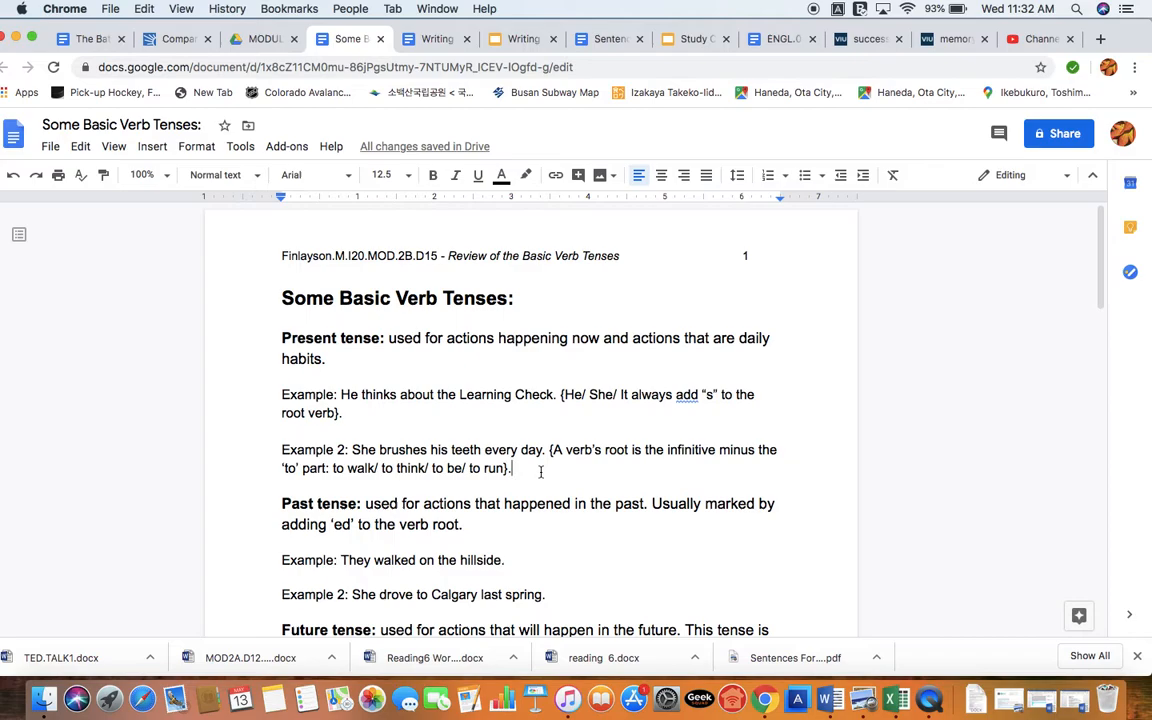
mouse_move(374, 467)
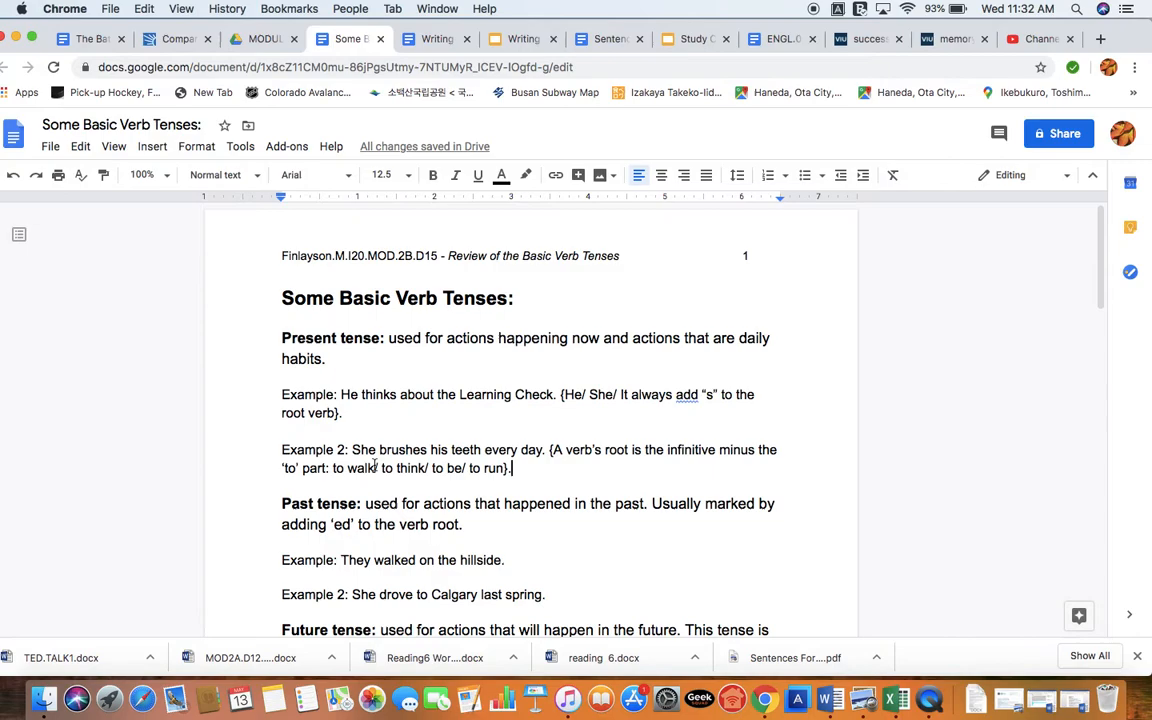
double_click(338, 468)
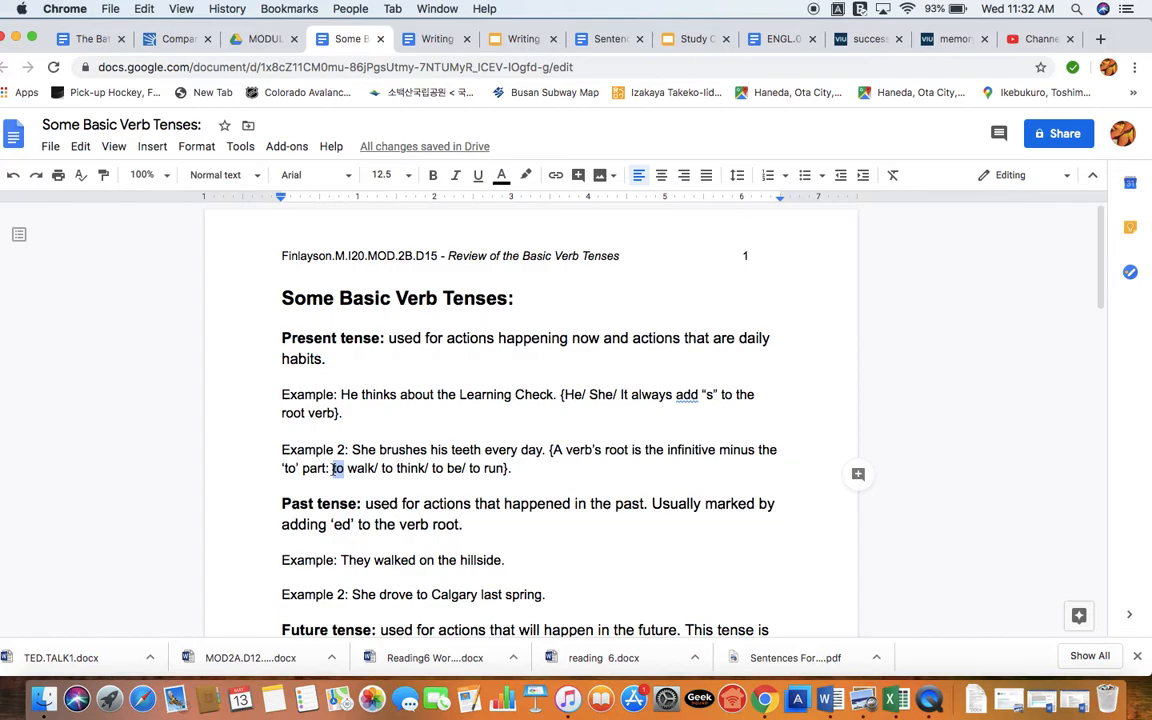
click(548, 449)
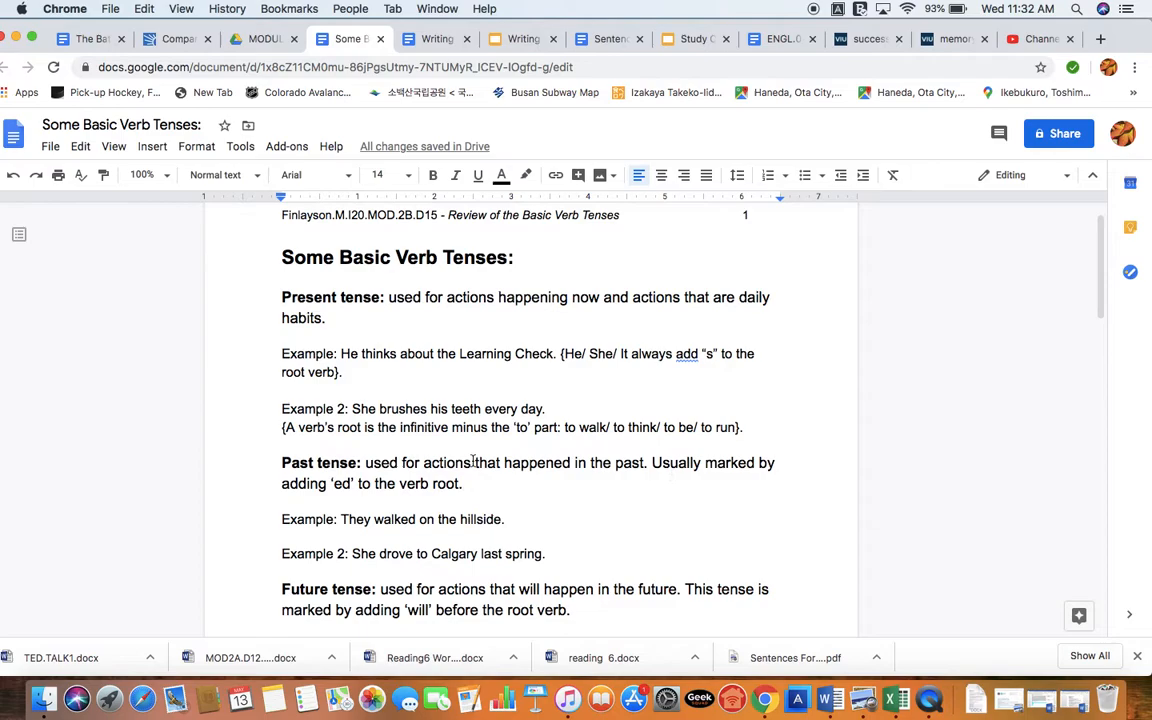
click(463, 483)
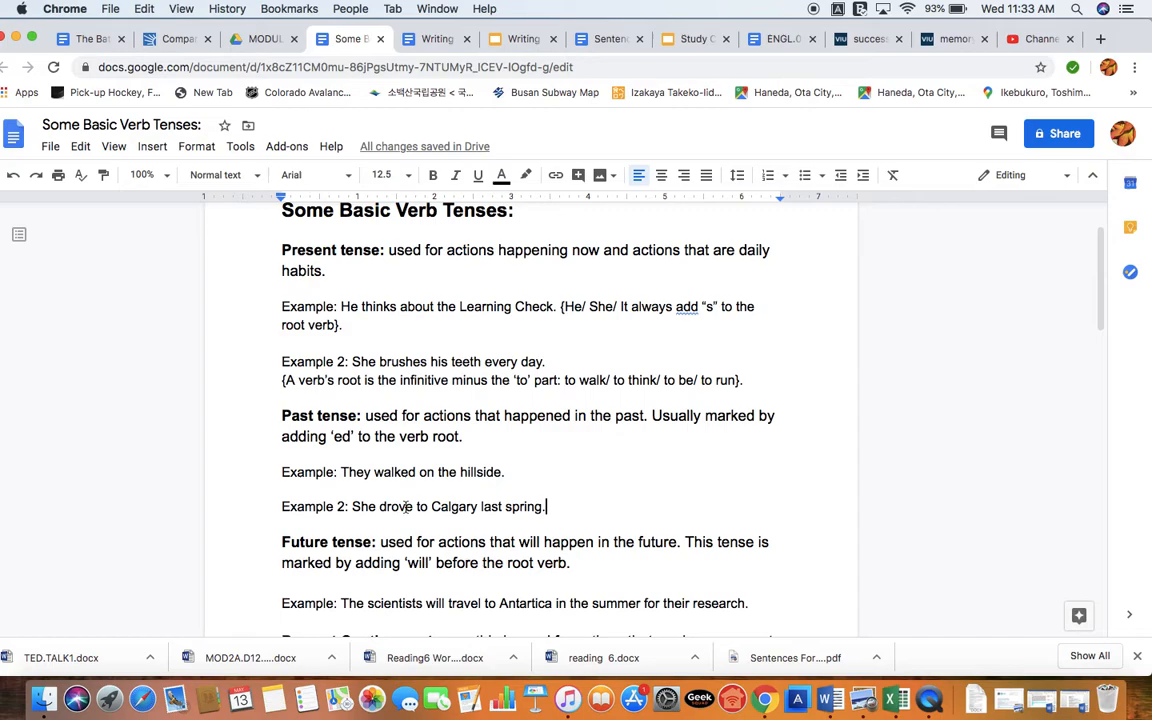
double_click(395, 506)
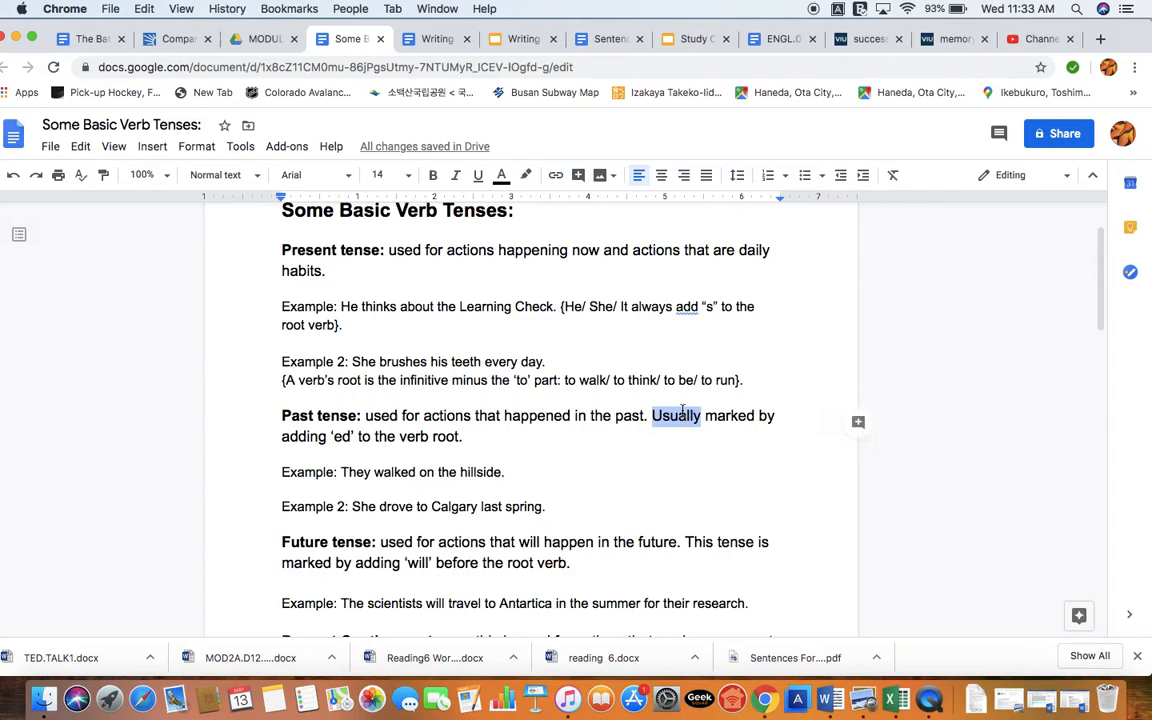
double_click(396, 506)
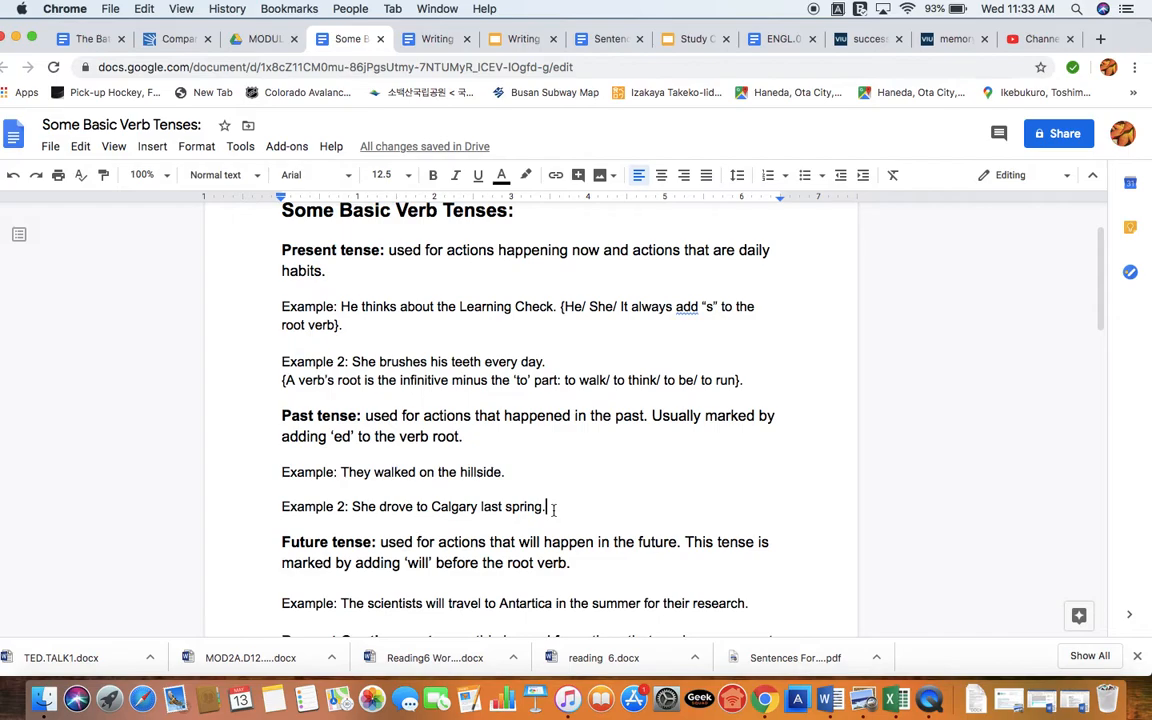
mouse_move(594, 510)
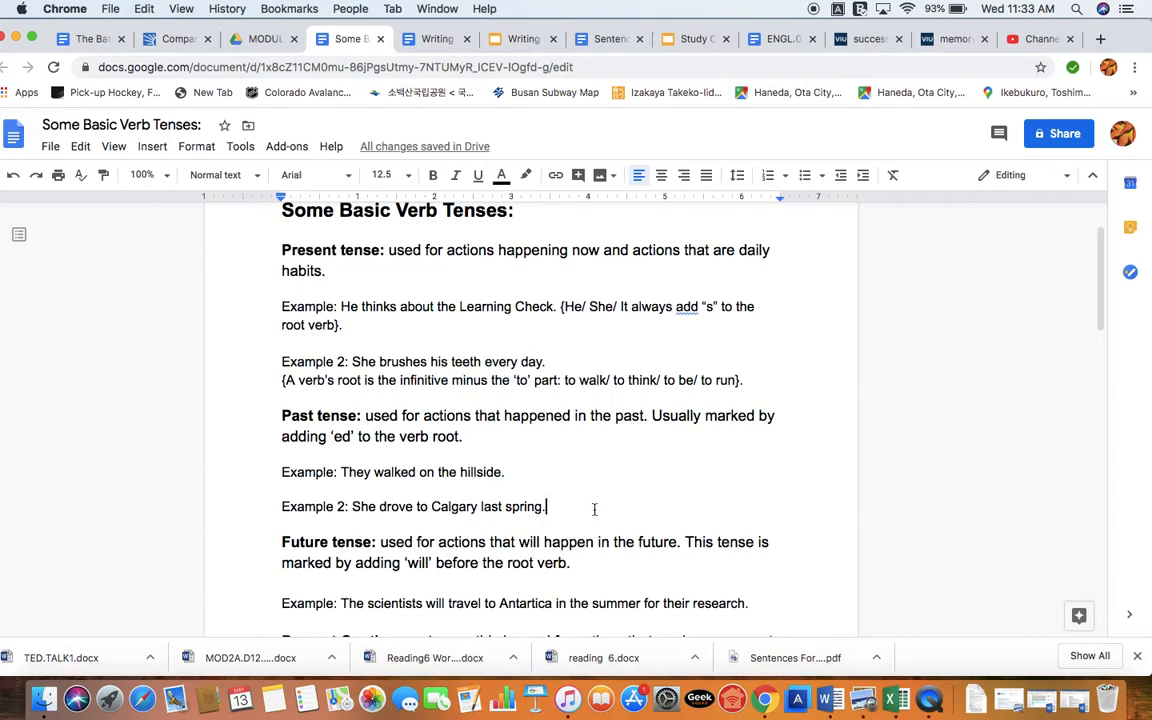
scroll(down, 3)
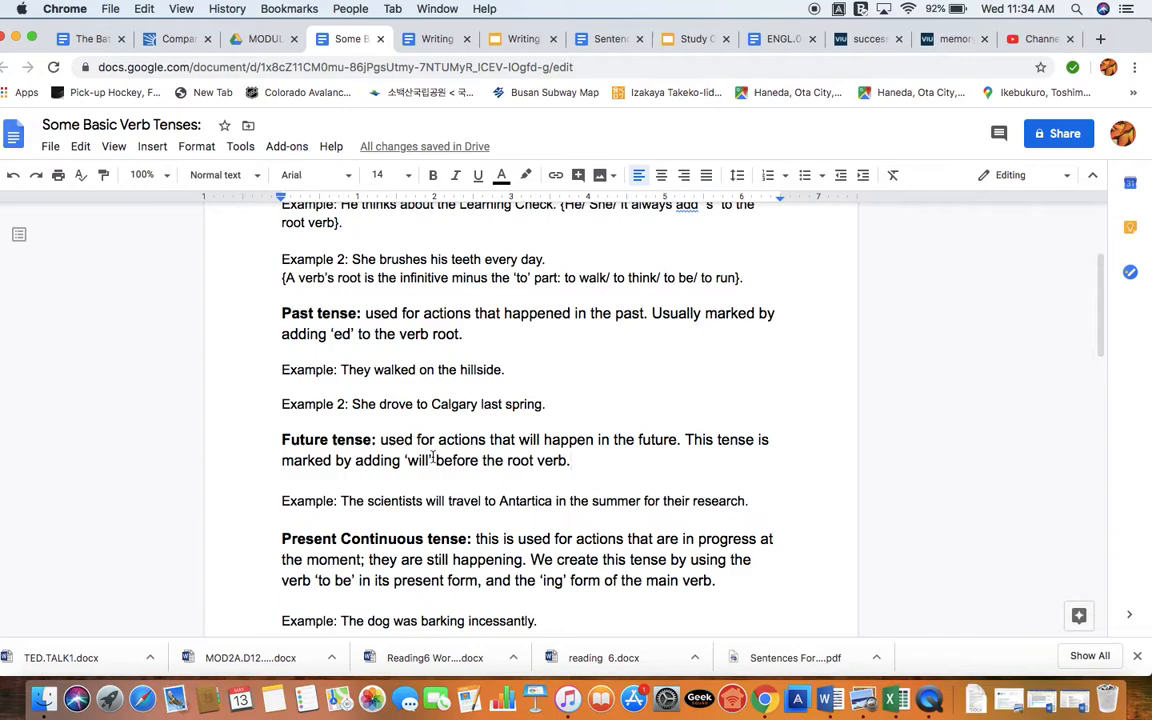
double_click(417, 460)
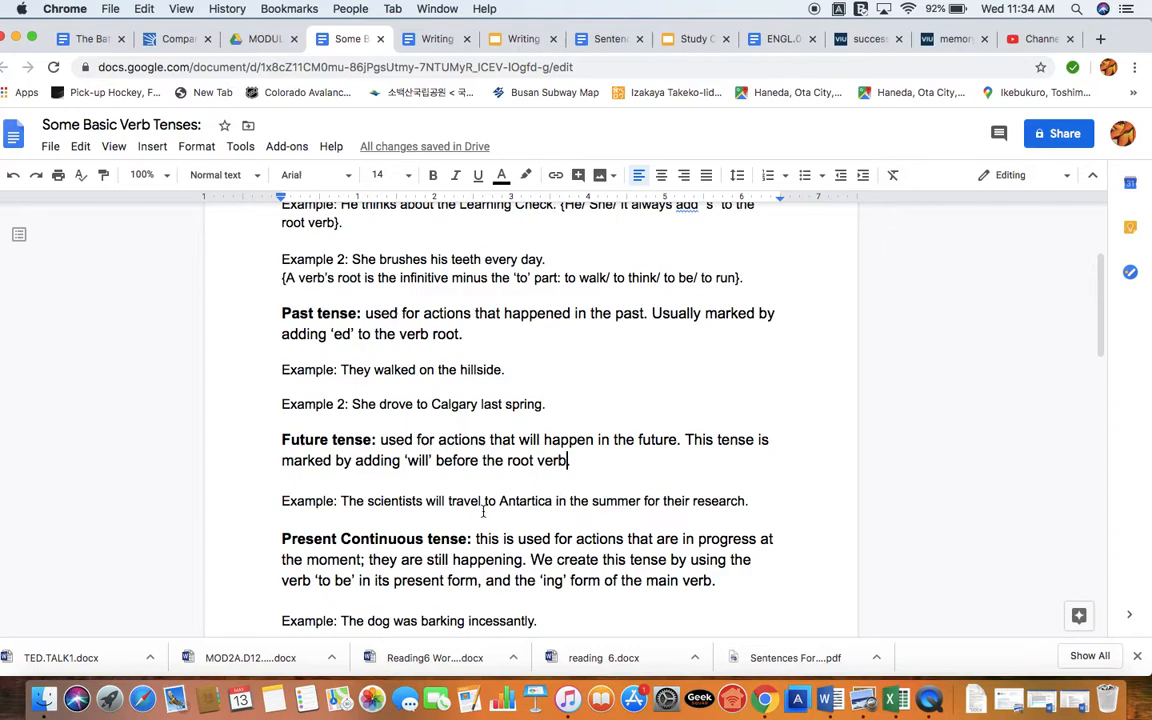
double_click(435, 501)
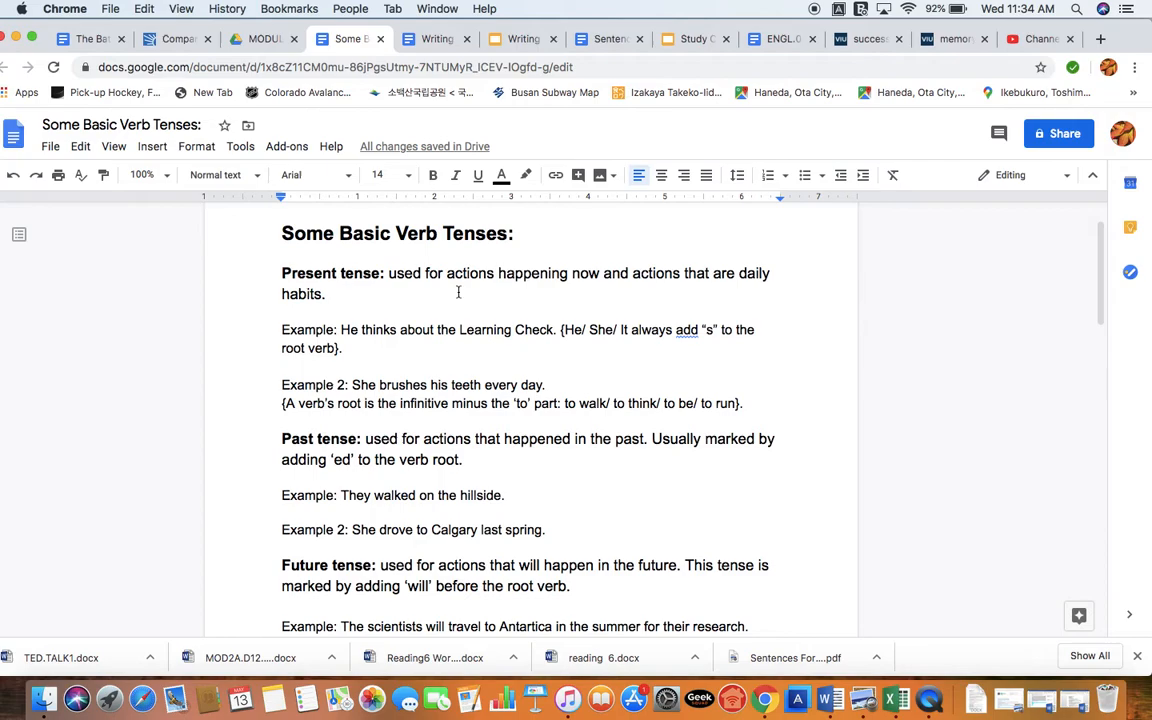
scroll(down, 3)
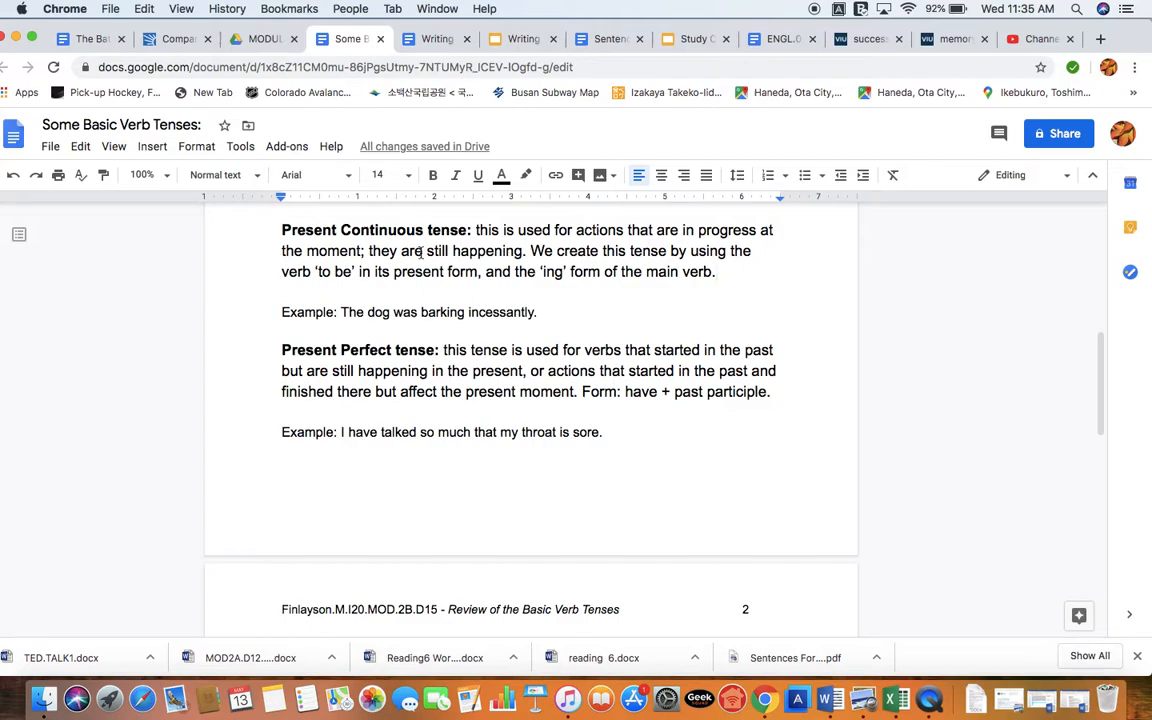
double_click(510, 251)
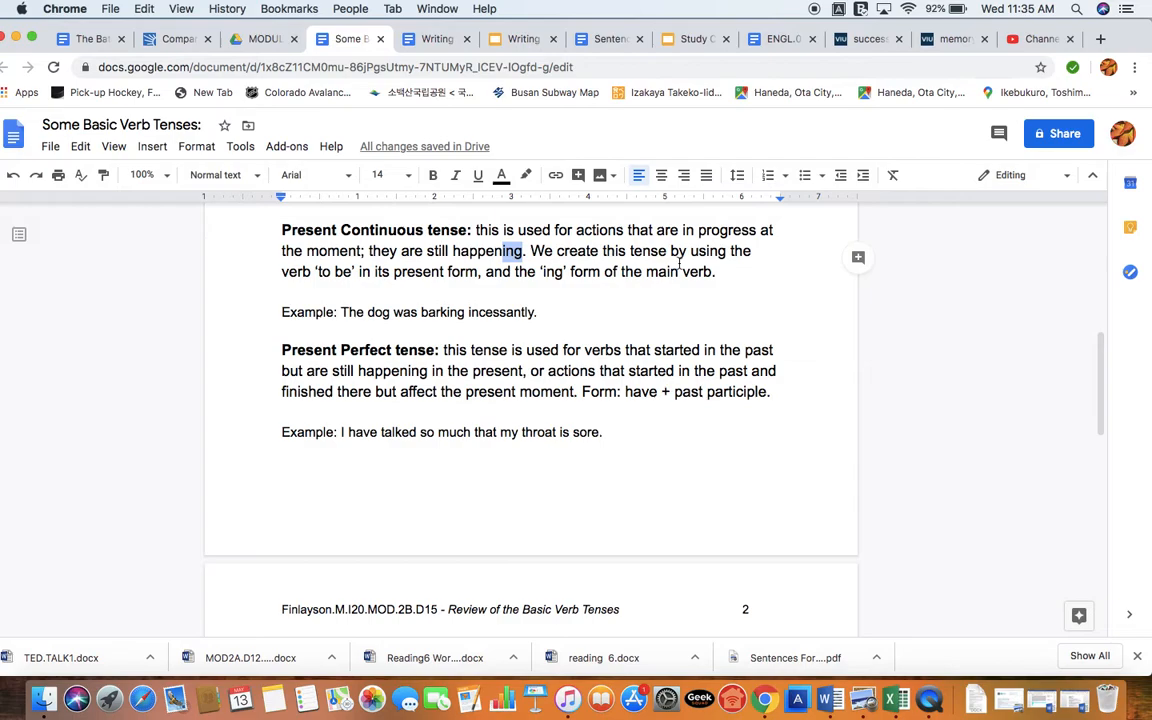
double_click(336, 272)
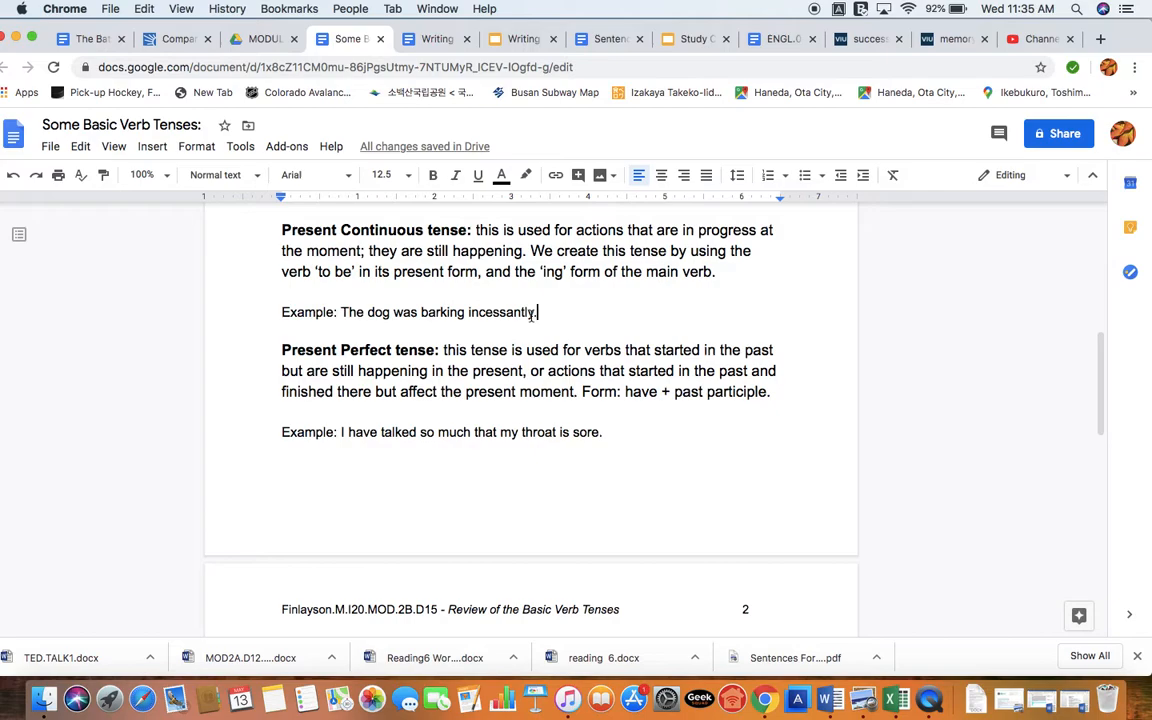
scroll(down, 3)
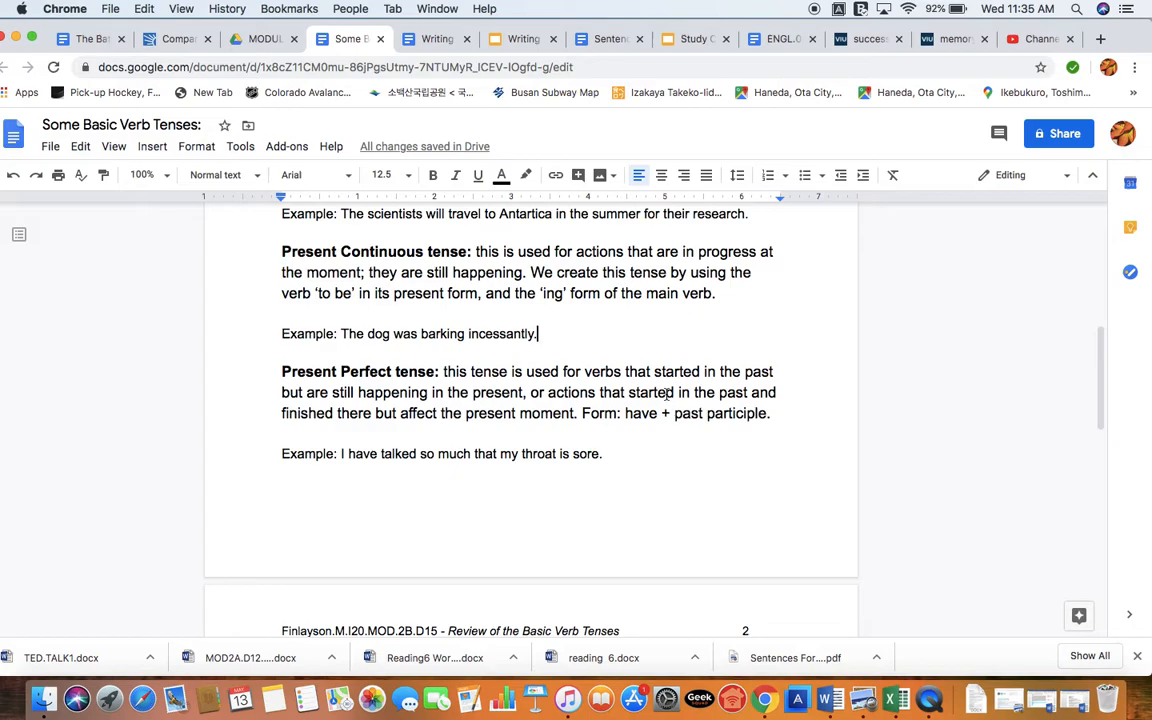
- Italicize the 'Form:' label in the Present Perfect definition
double_click(570, 392)
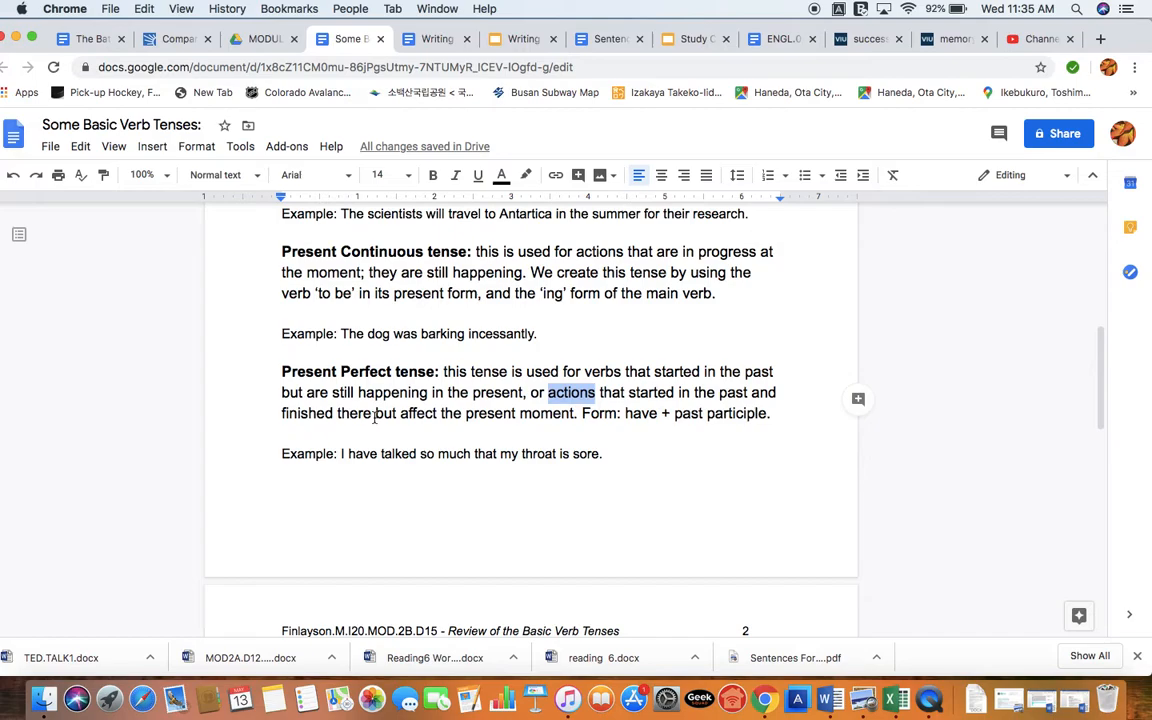
double_click(352, 413)
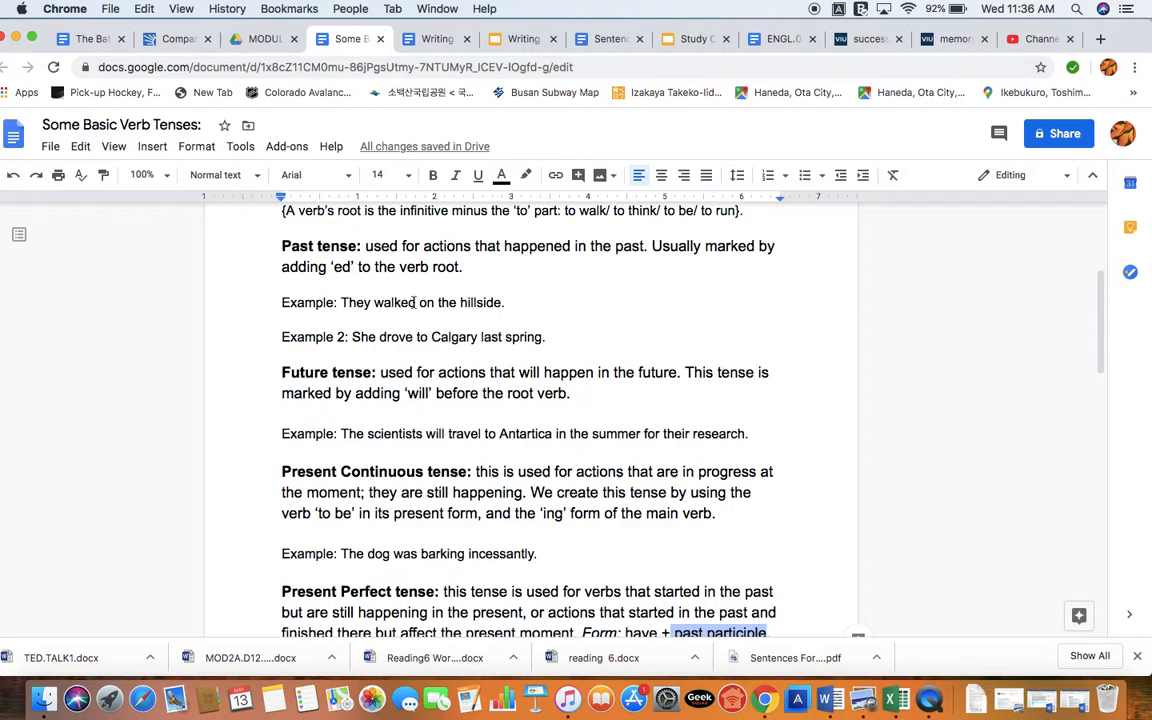
double_click(394, 302)
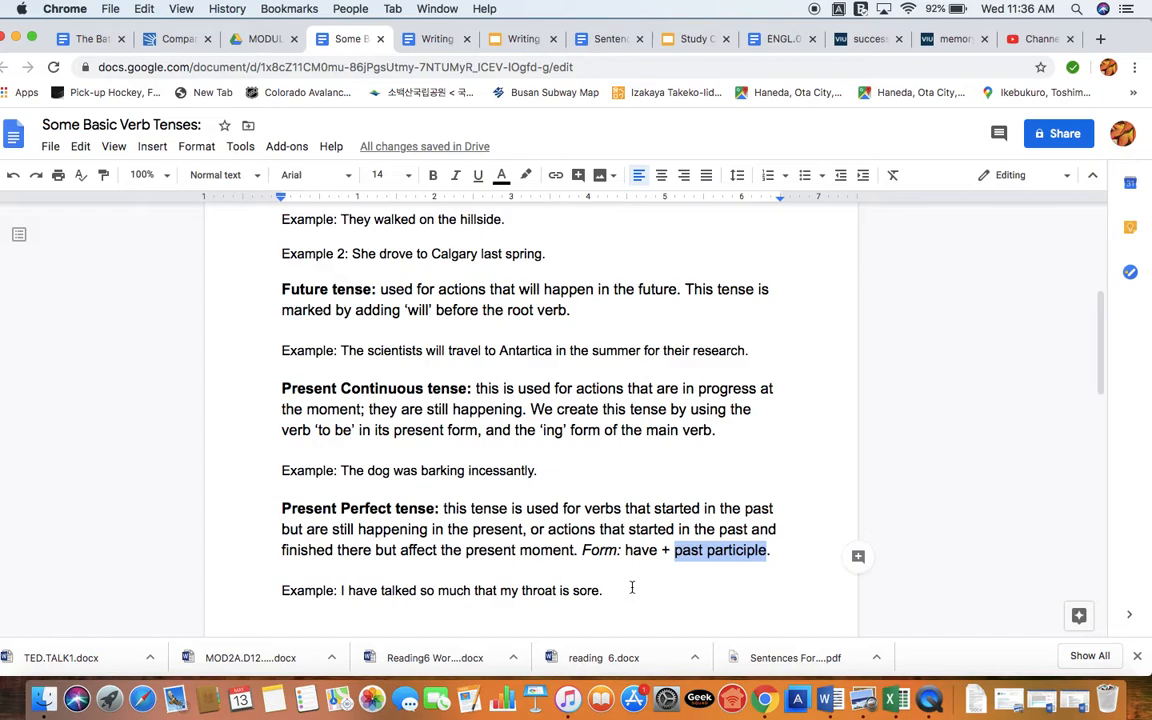
click(417, 590)
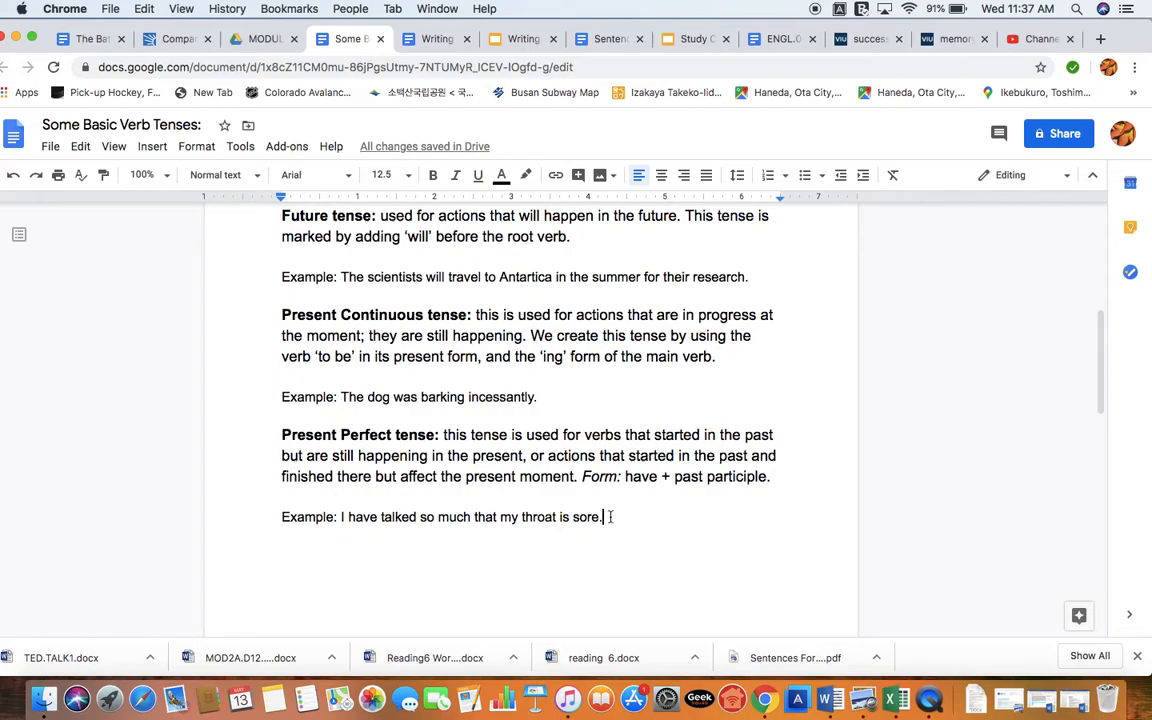
scroll(down, 3)
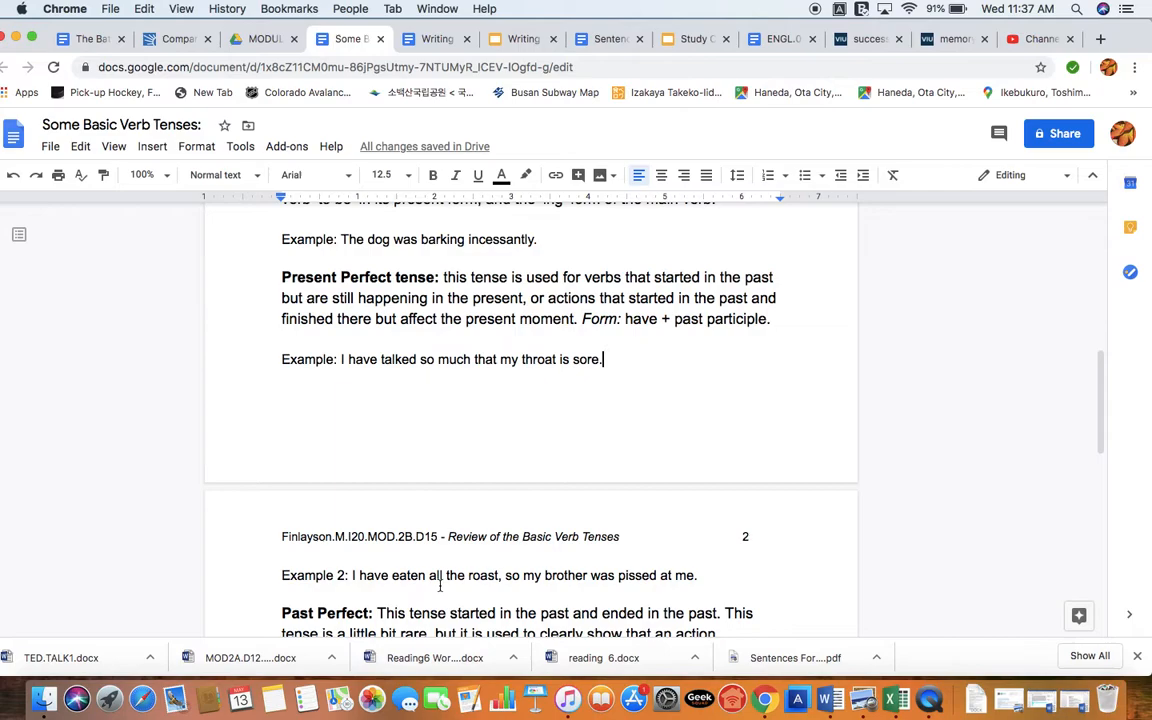
double_click(370, 575)
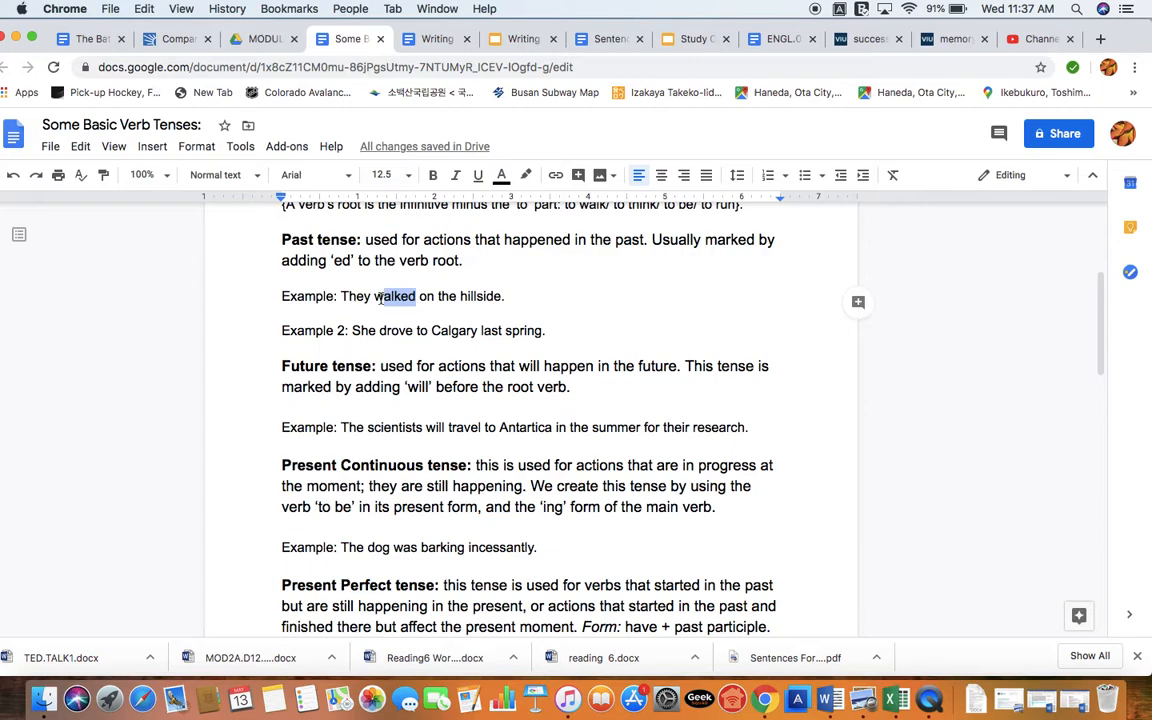
scroll(down, 3)
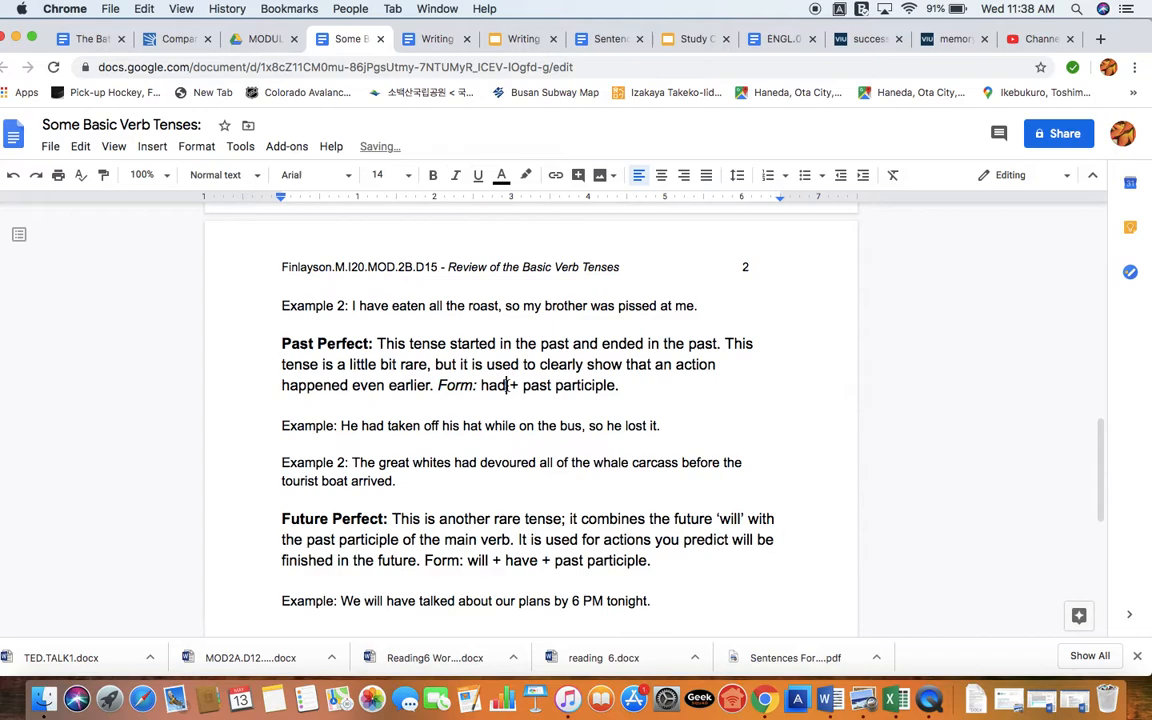
- Italicize the 'Form:' label in the Past Perfect definition, then scroll down
double_click(588, 385)
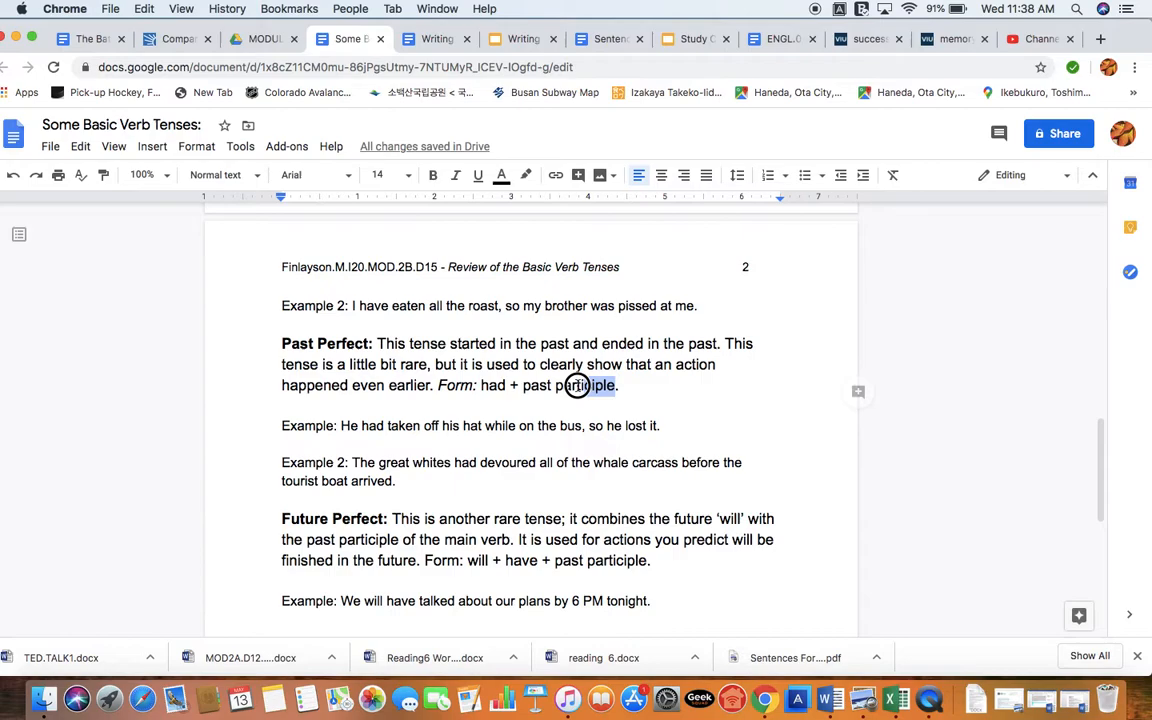
double_click(568, 385)
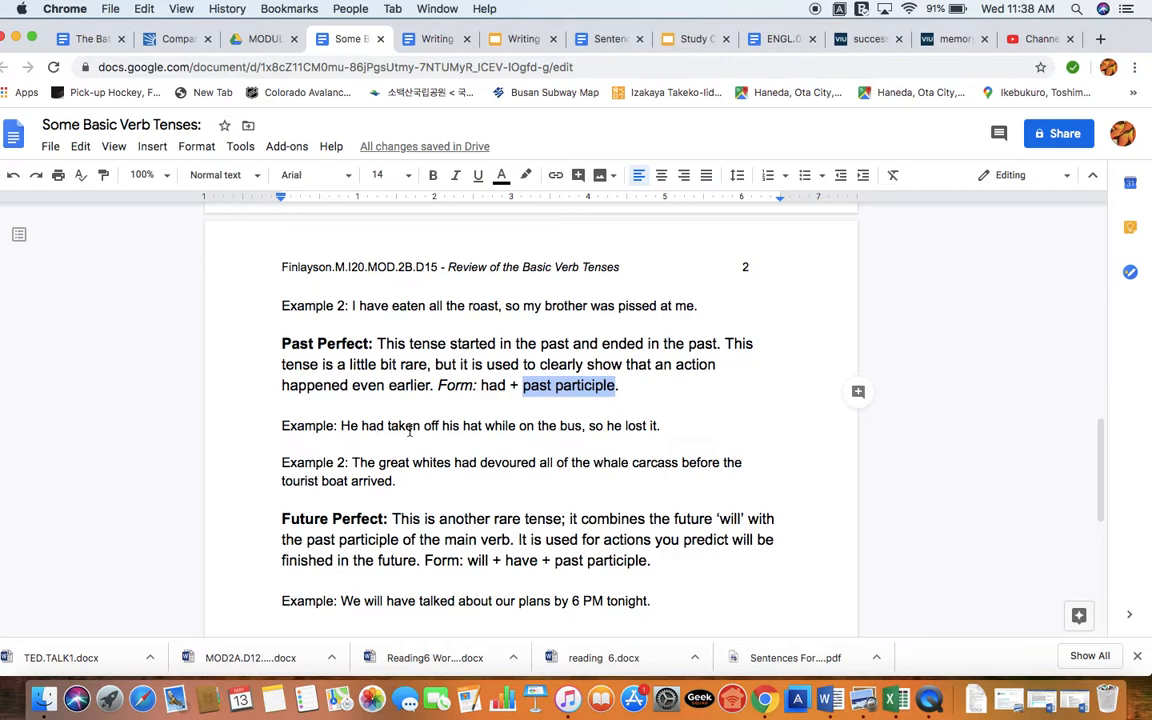
double_click(404, 425)
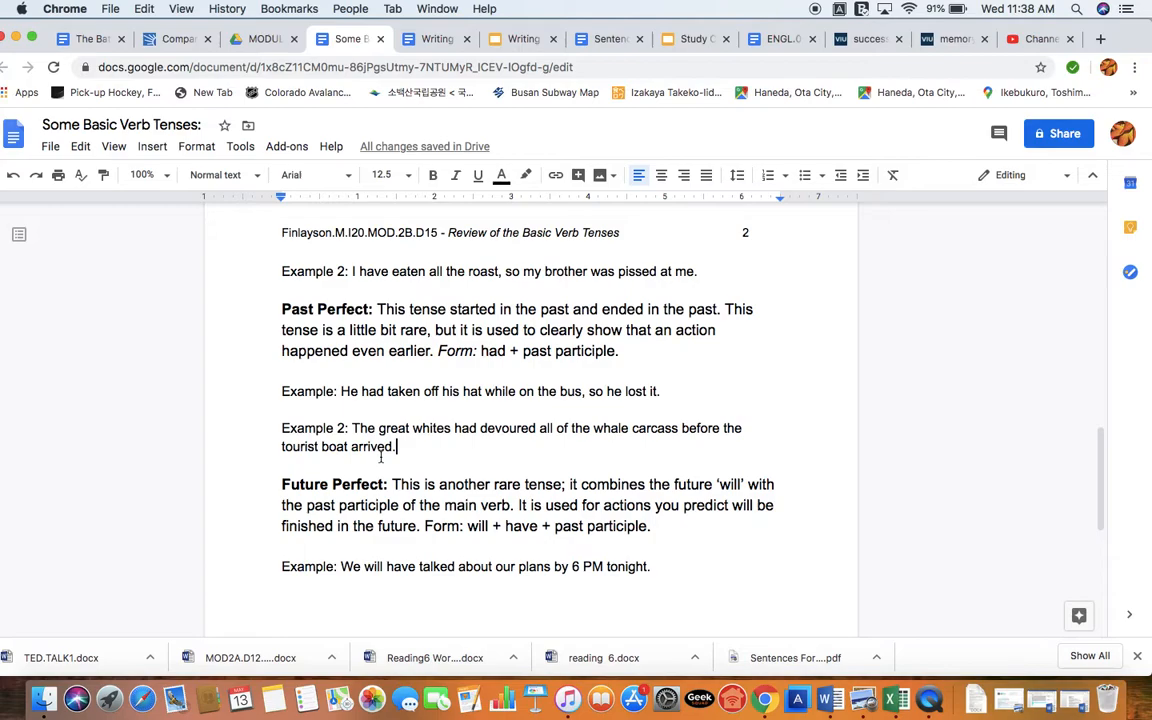
scroll(down, 3)
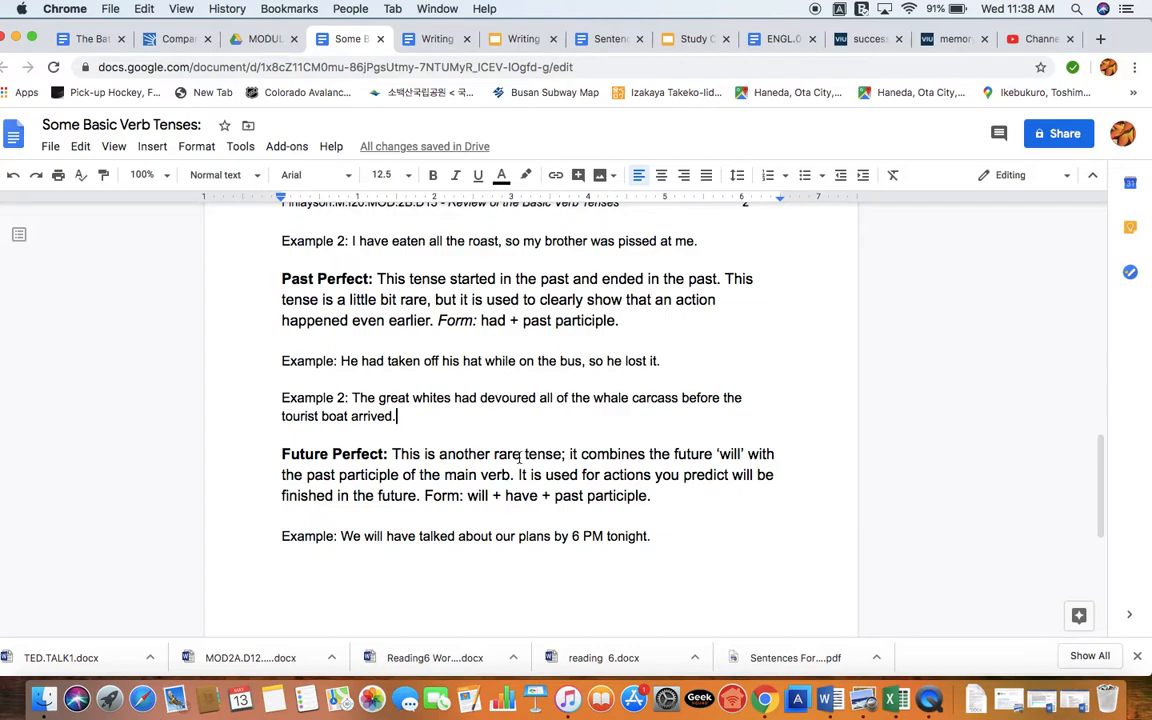
- Italicize the Future Perfect 'Form:' label and scroll down to the Writing Task
double_click(727, 454)
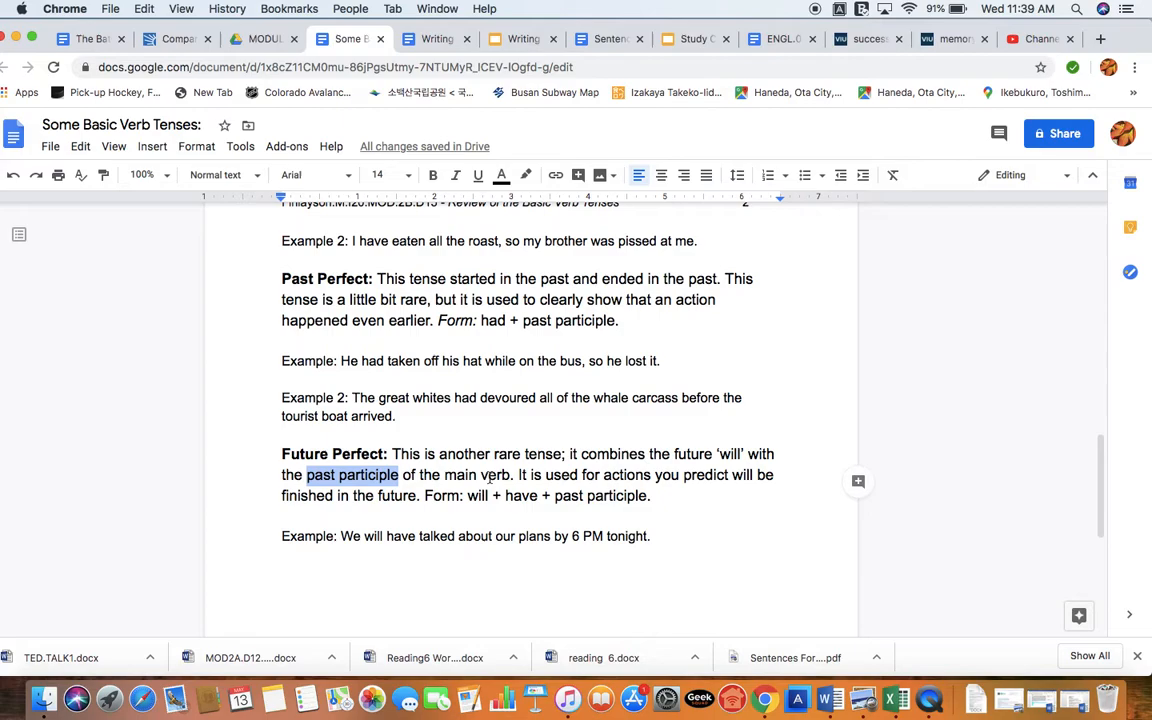
mouse_move(582, 475)
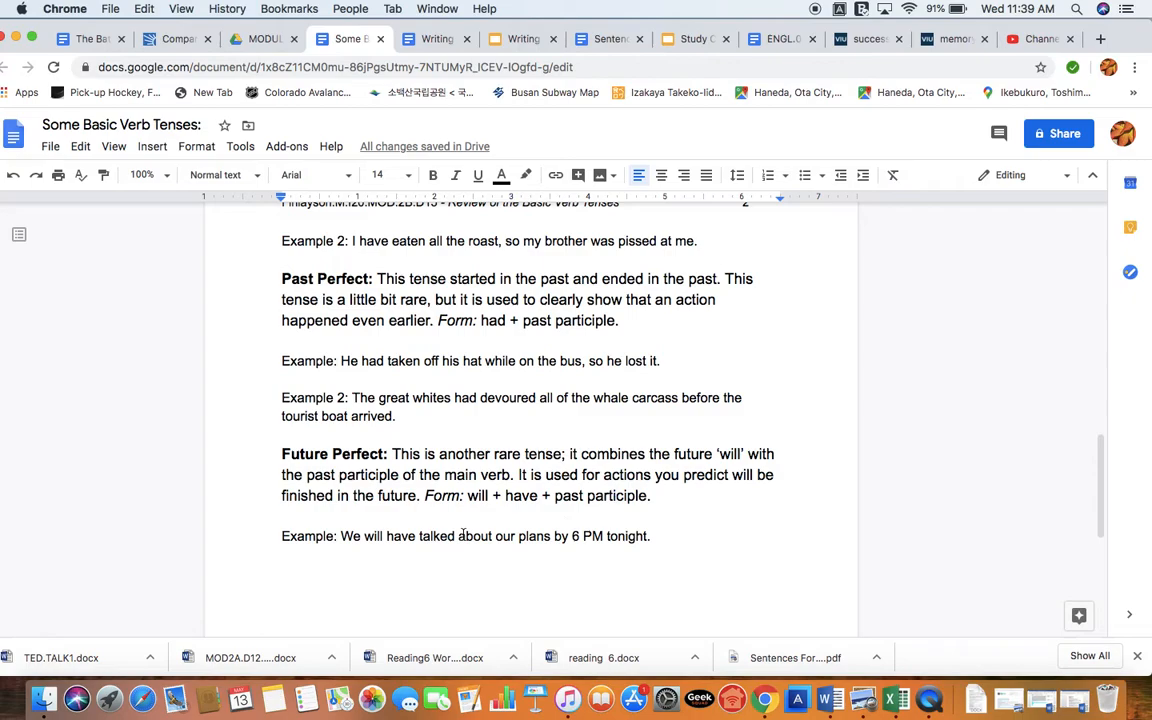
drag(362, 536, 454, 536)
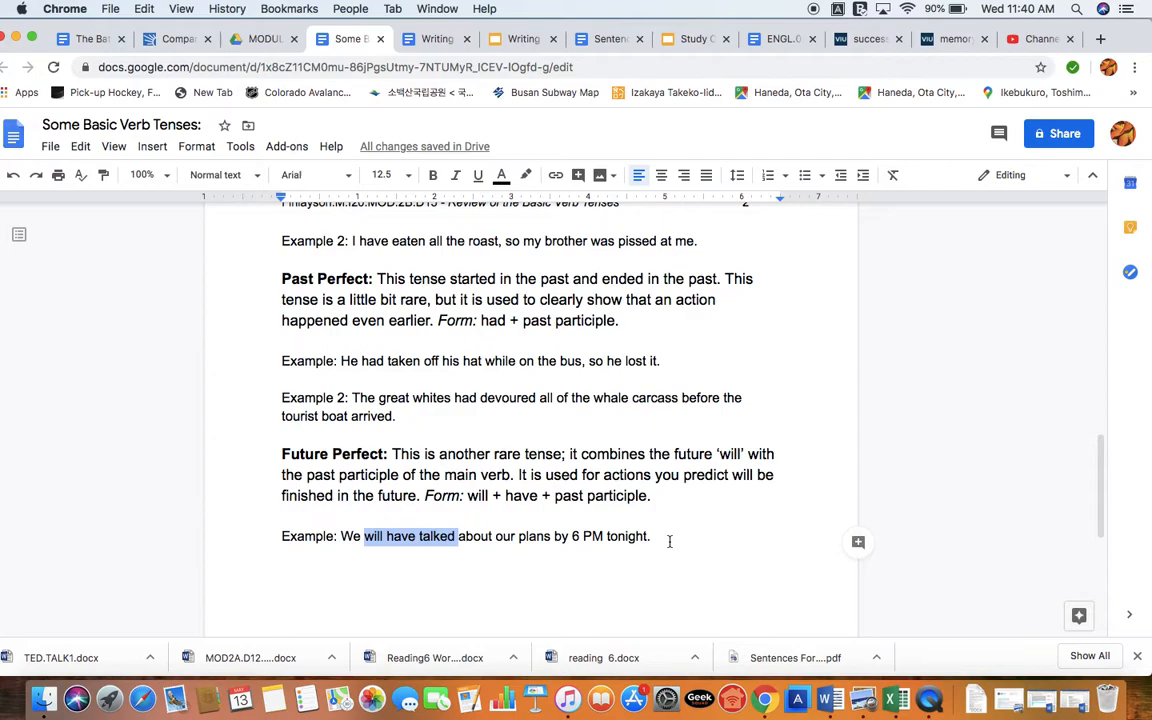
scroll(down, 3)
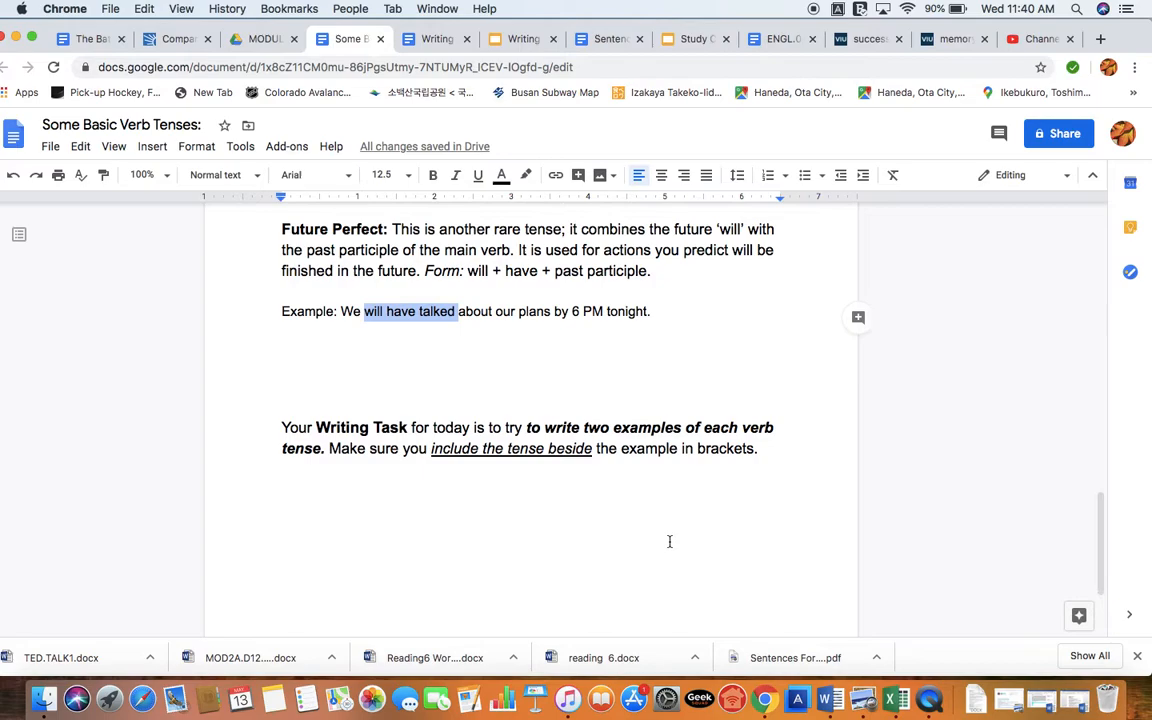
scroll(down, 3)
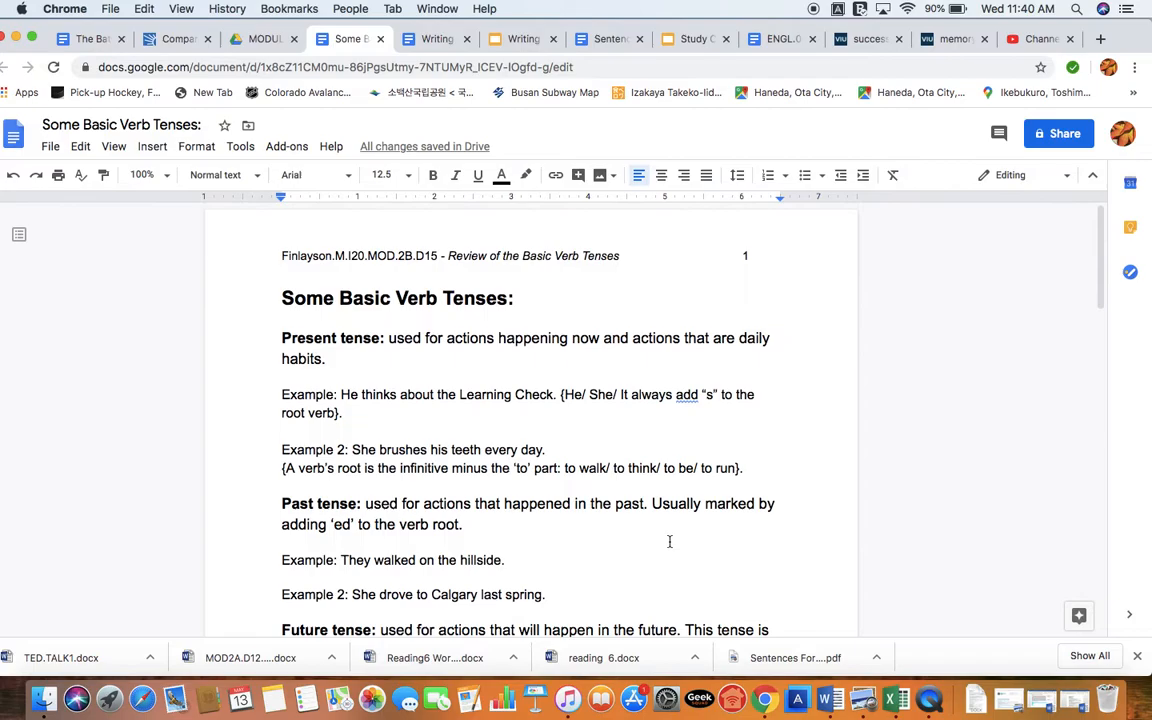
scroll(down, 3)
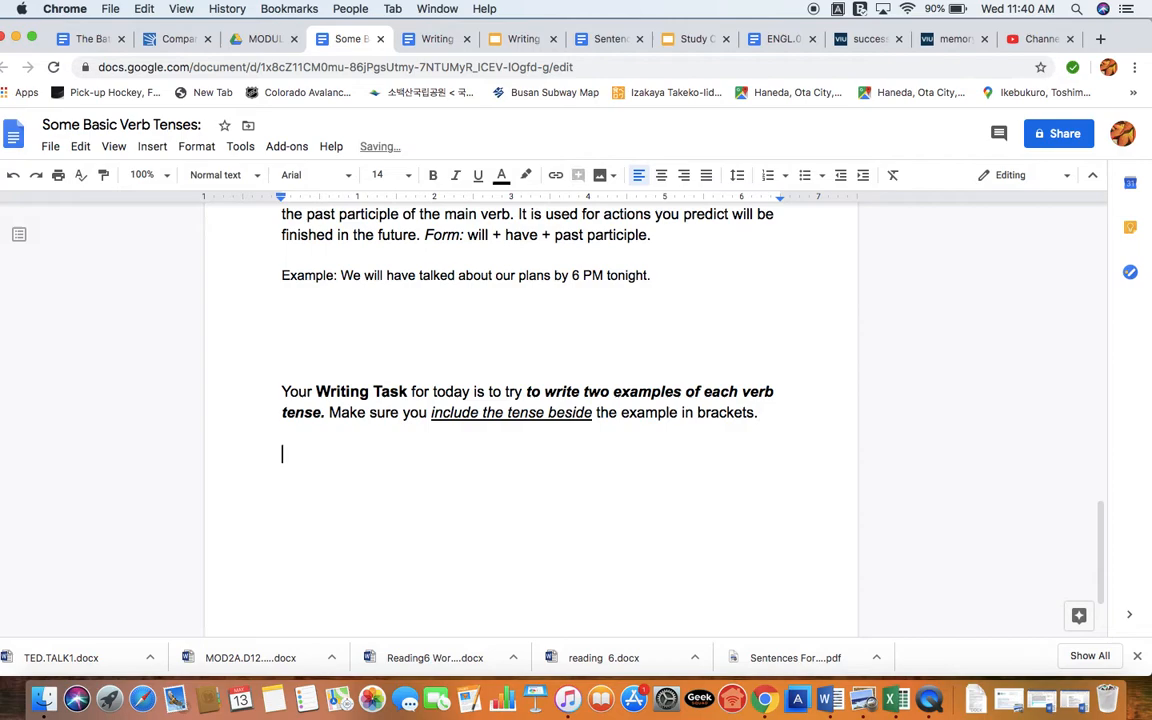
- Below the Writing Task, type 'This means you will need… this practice assignment.'
text(This means you will need at least 14 sentences to complete thi)
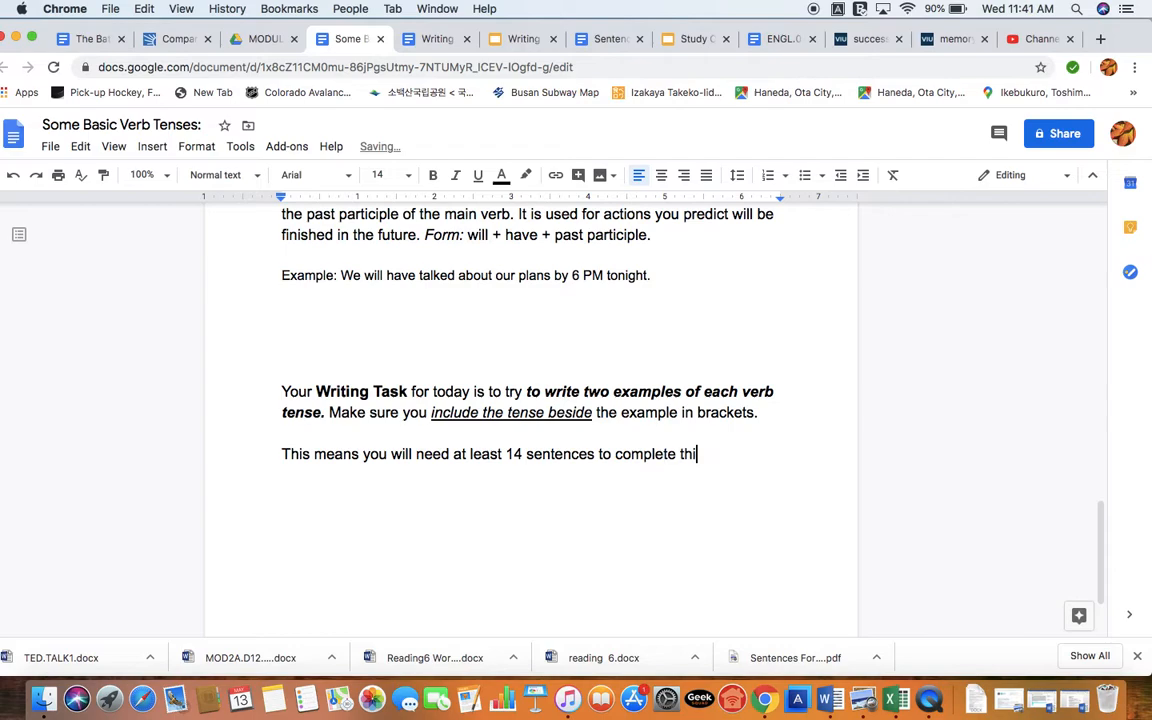
text(s practice assignment.)
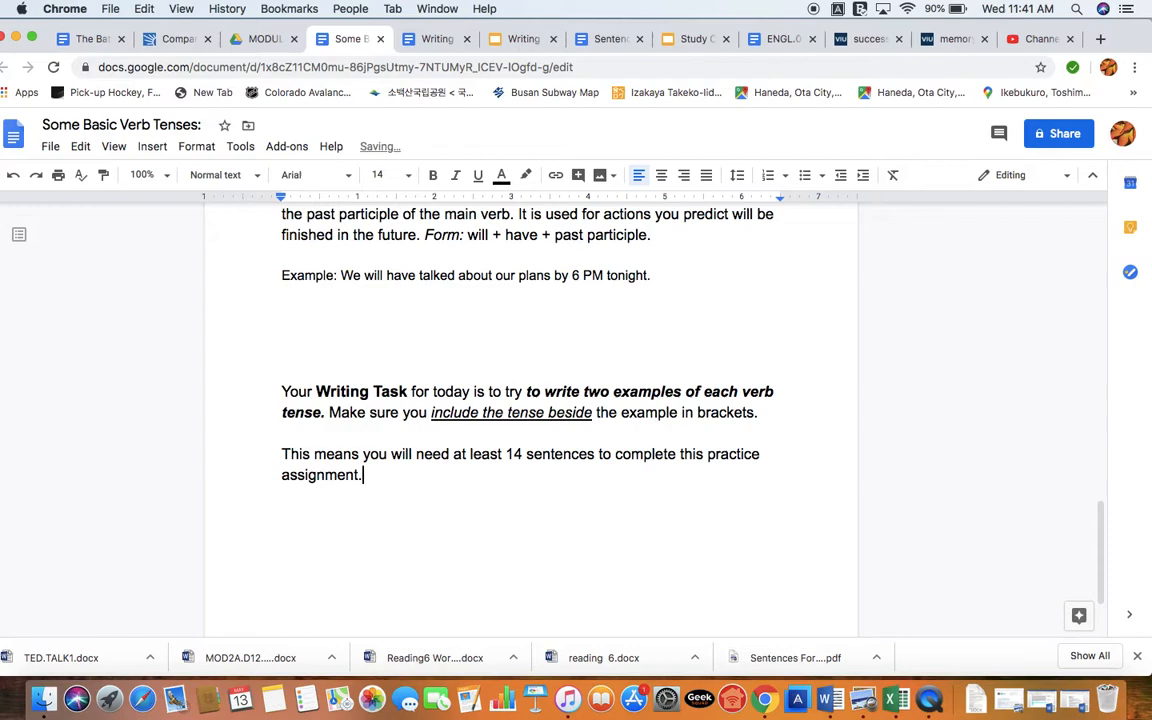